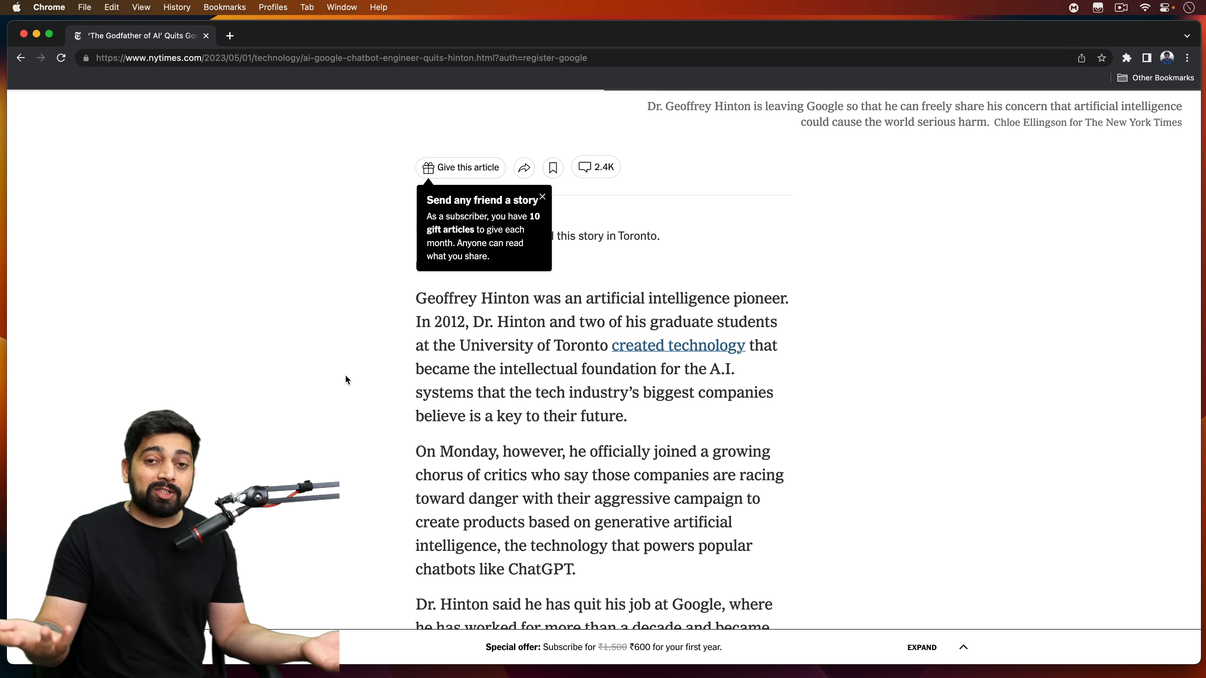
- Select the paragraph from 'Dr. Hinton said he has quit his job at Google' through regretting his life's work
{"action": "scroll", "scroll_direction": "down", "scroll_amount": 3}
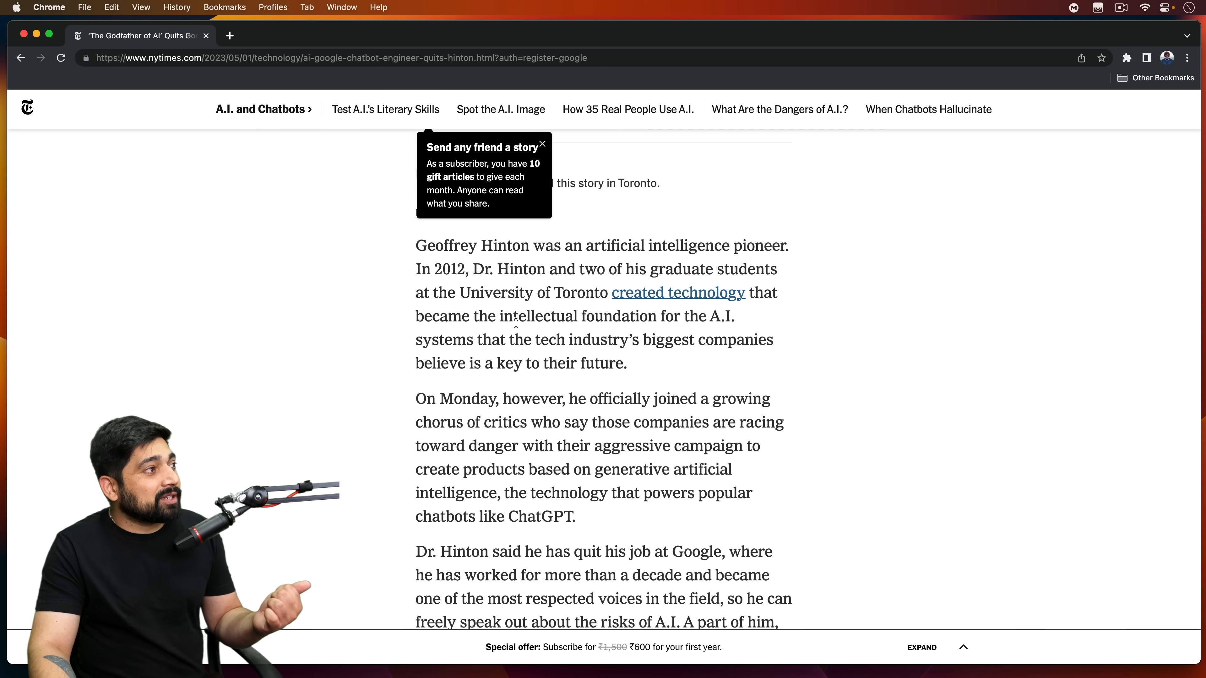
{"action": "scroll", "scroll_direction": "down", "scroll_amount": 3}
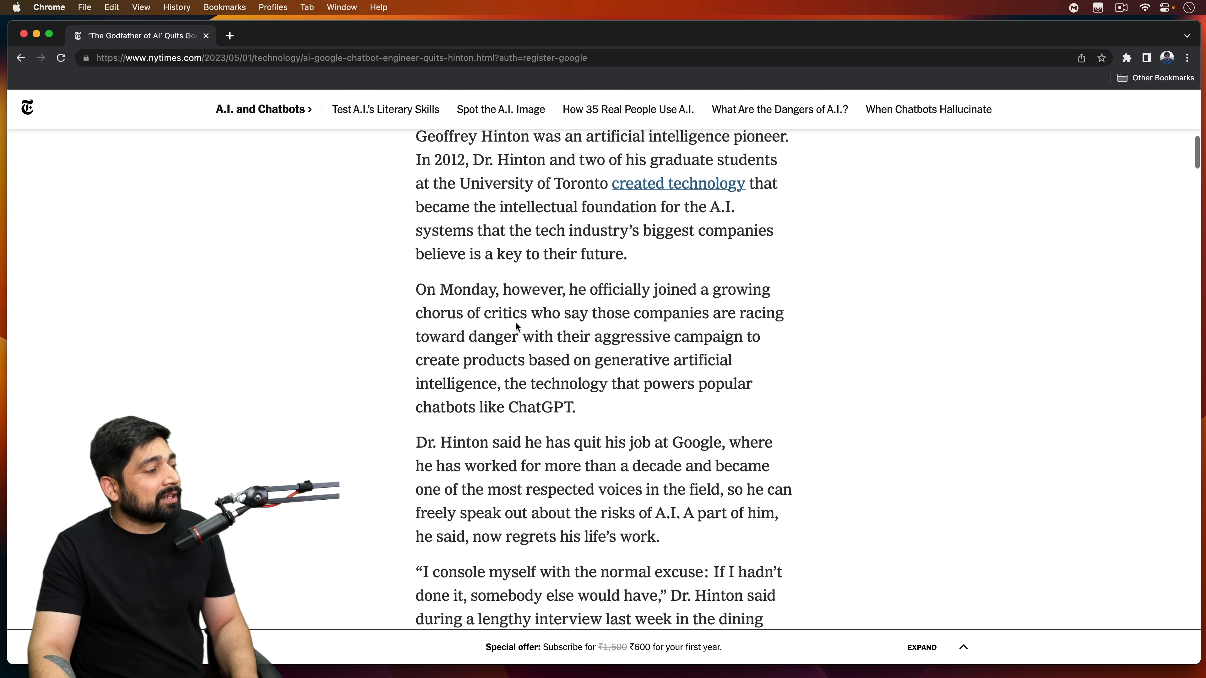
{"action": "scroll", "scroll_direction": "down", "scroll_amount": 3}
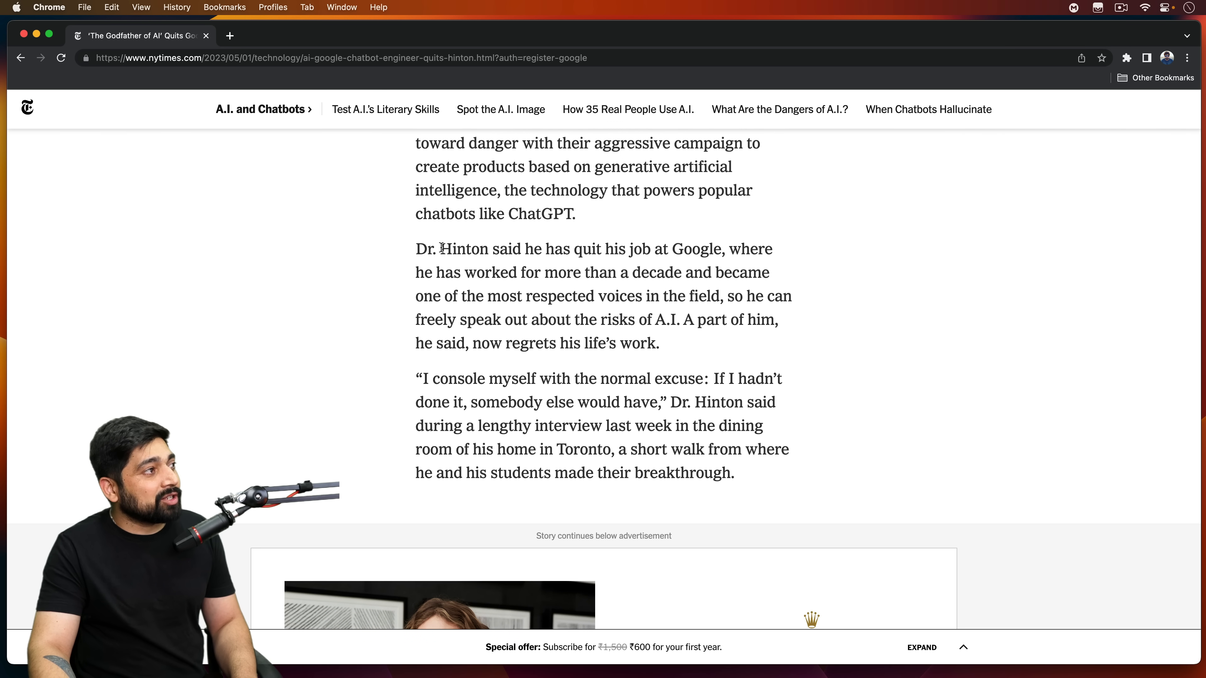
{"action": "left_click_drag", "start_coordinate": [415, 249], "coordinate": [671, 249]}
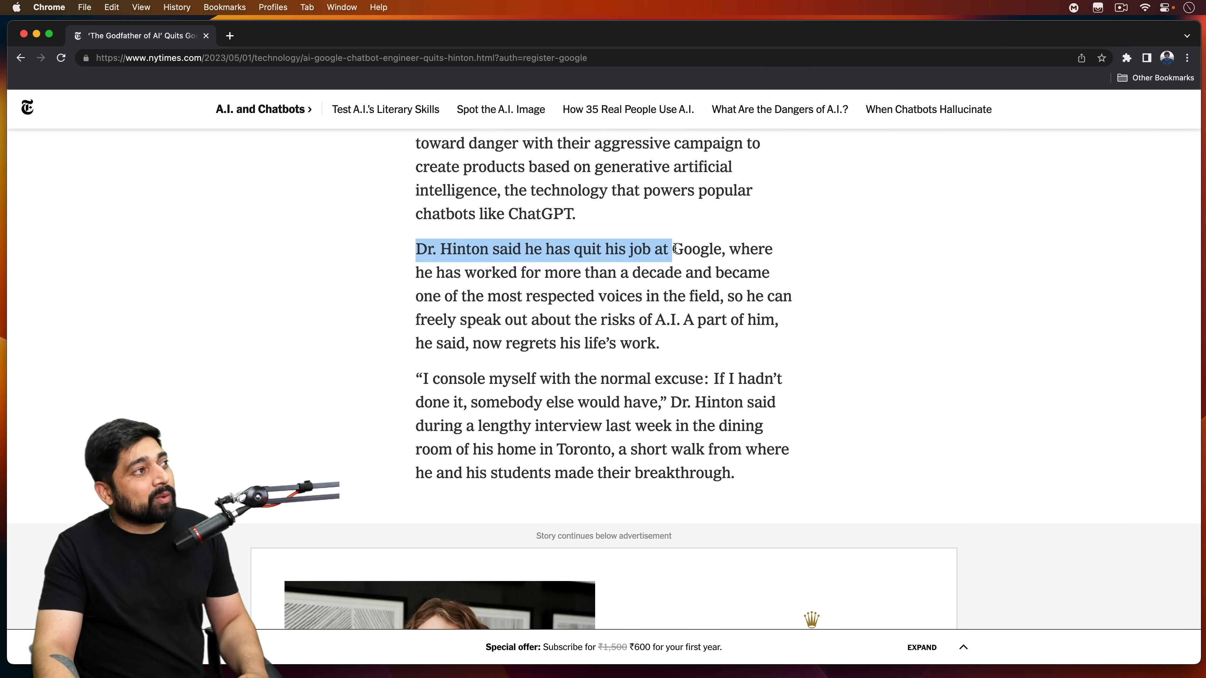
{"action": "left_click_drag", "start_coordinate": [671, 249], "coordinate": [772, 272]}
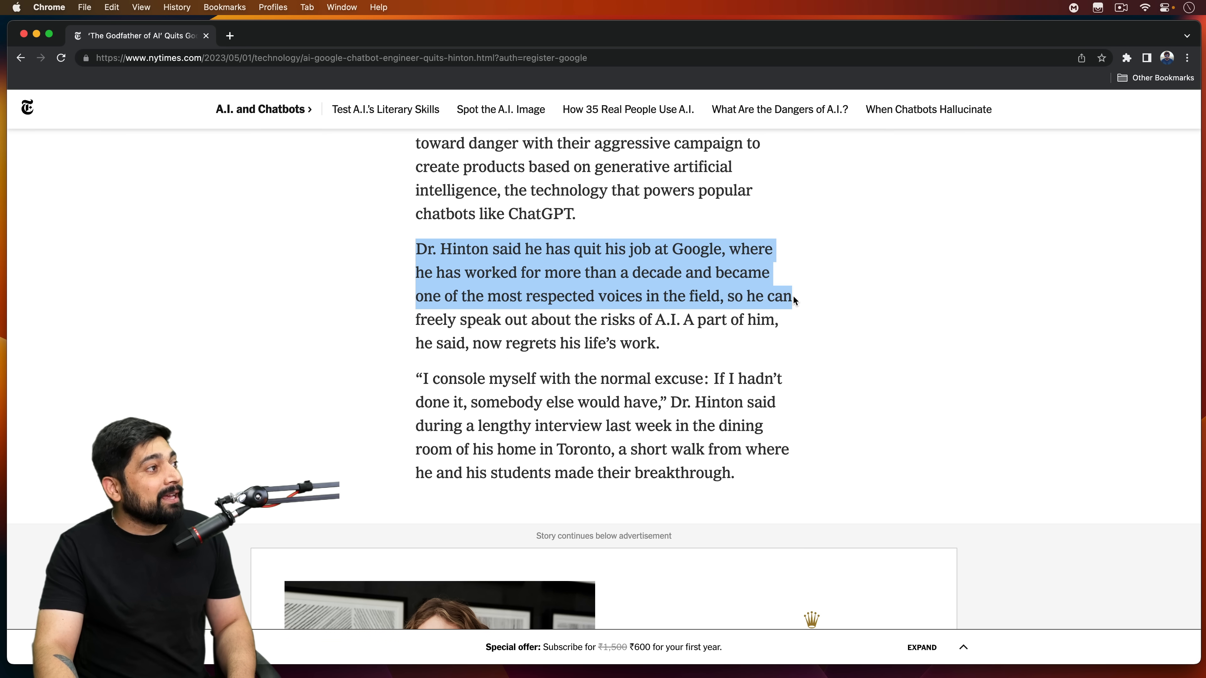
{"action": "left_click_drag", "start_coordinate": [792, 296], "coordinate": [778, 319]}
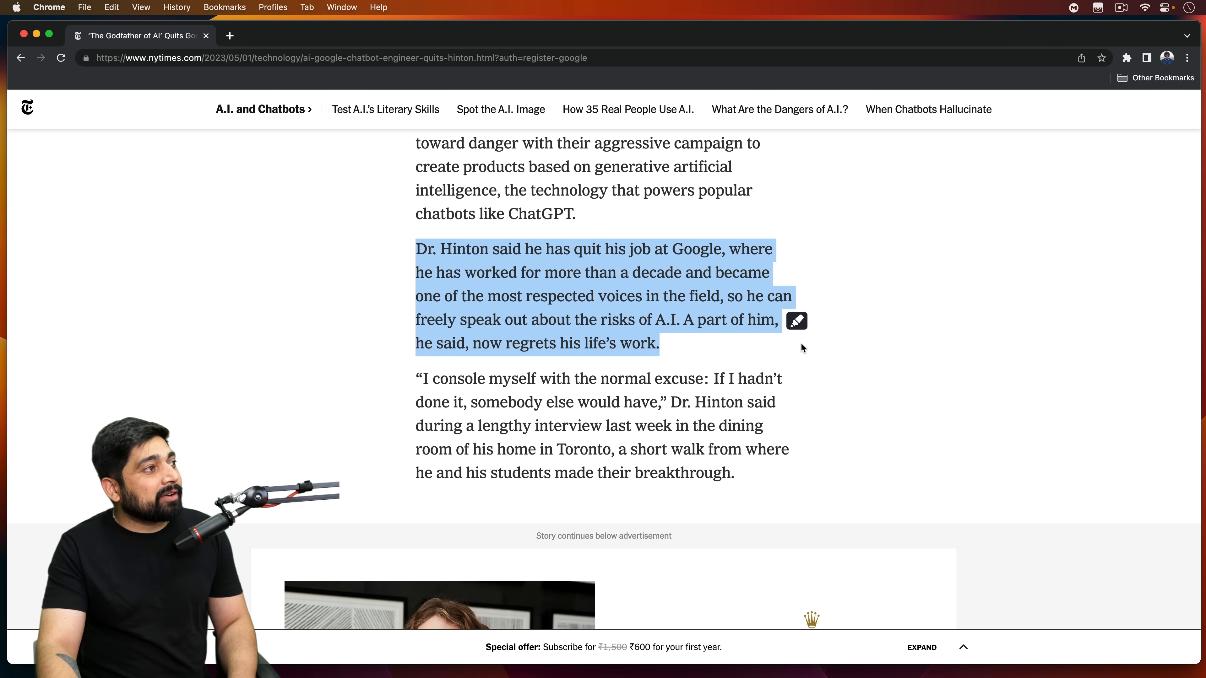
{"action": "mouse_move", "coordinate": [837, 352]}
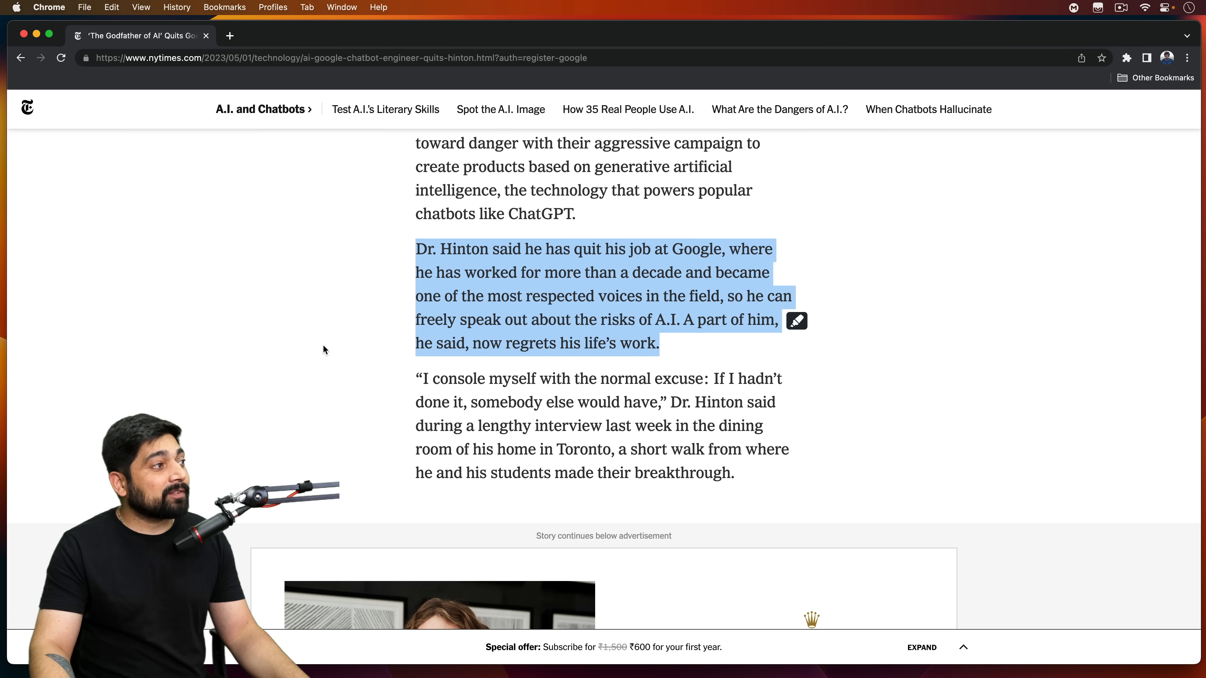
- Scroll past the Rolex advertisement to the paragraphs on Hinton's shift from groundbreaker to doomsayer
{"action": "scroll", "scroll_direction": "down", "scroll_amount": 3}
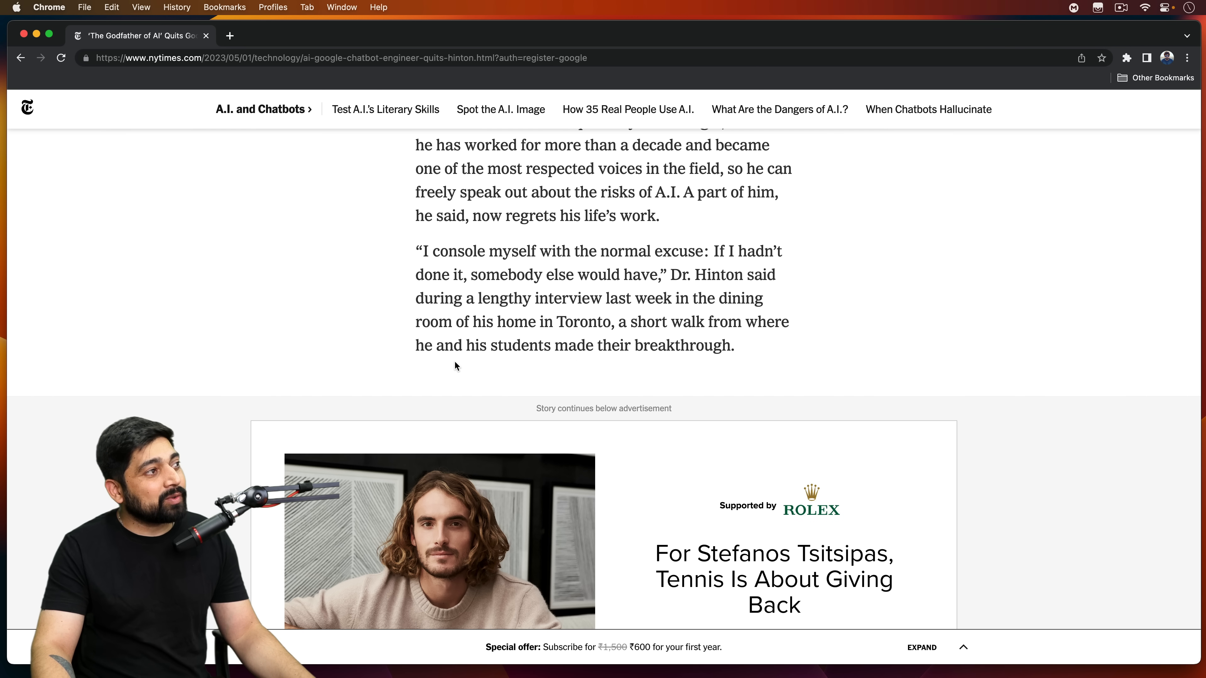
{"action": "scroll", "scroll_direction": "down", "scroll_amount": 3}
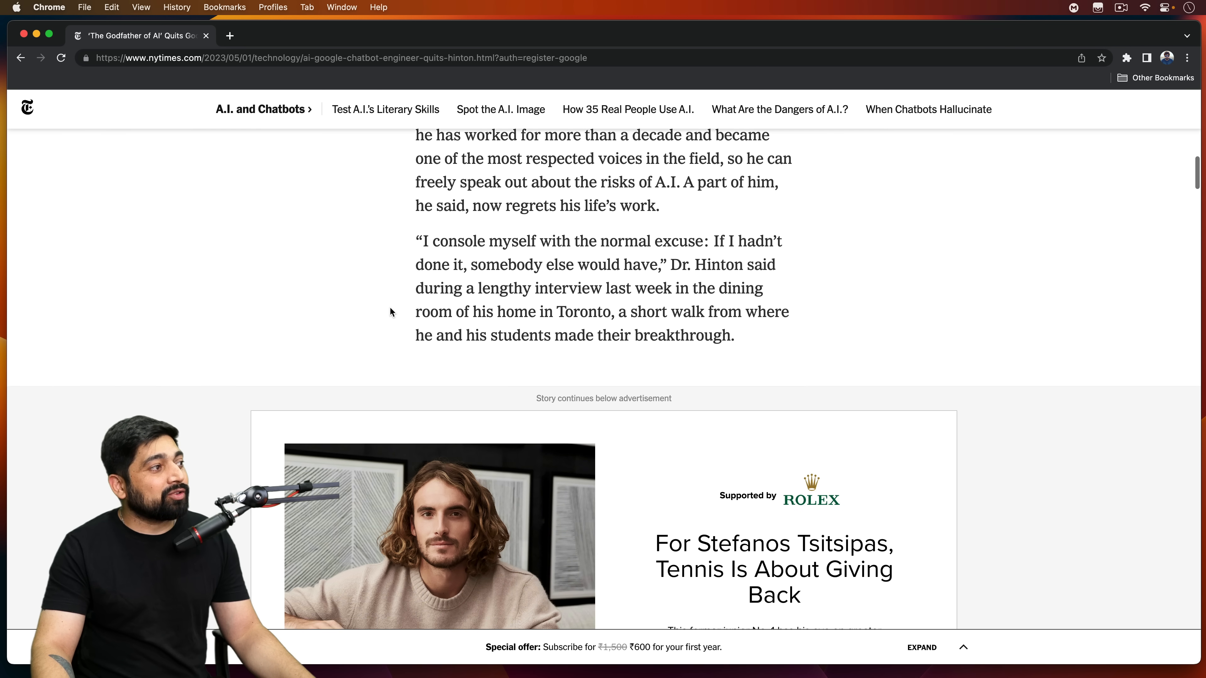
{"action": "scroll", "scroll_direction": "down", "scroll_amount": 3}
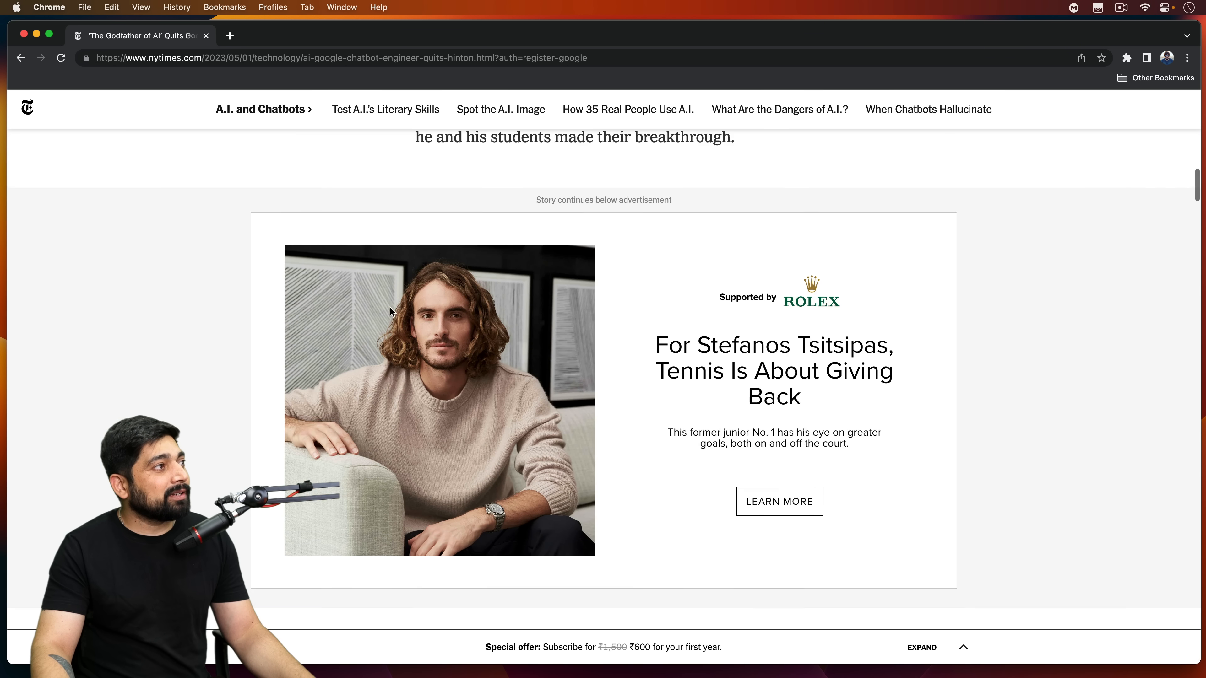
{"action": "scroll", "scroll_direction": "down", "scroll_amount": 3}
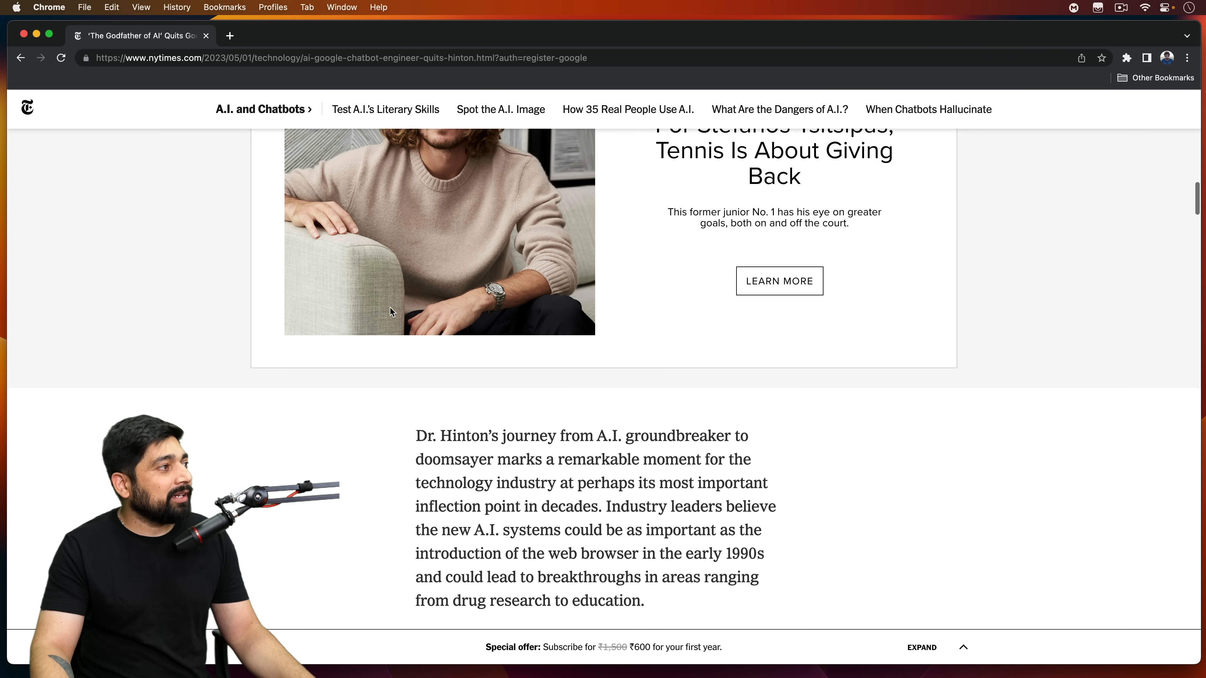
{"action": "scroll", "scroll_direction": "down", "scroll_amount": 3}
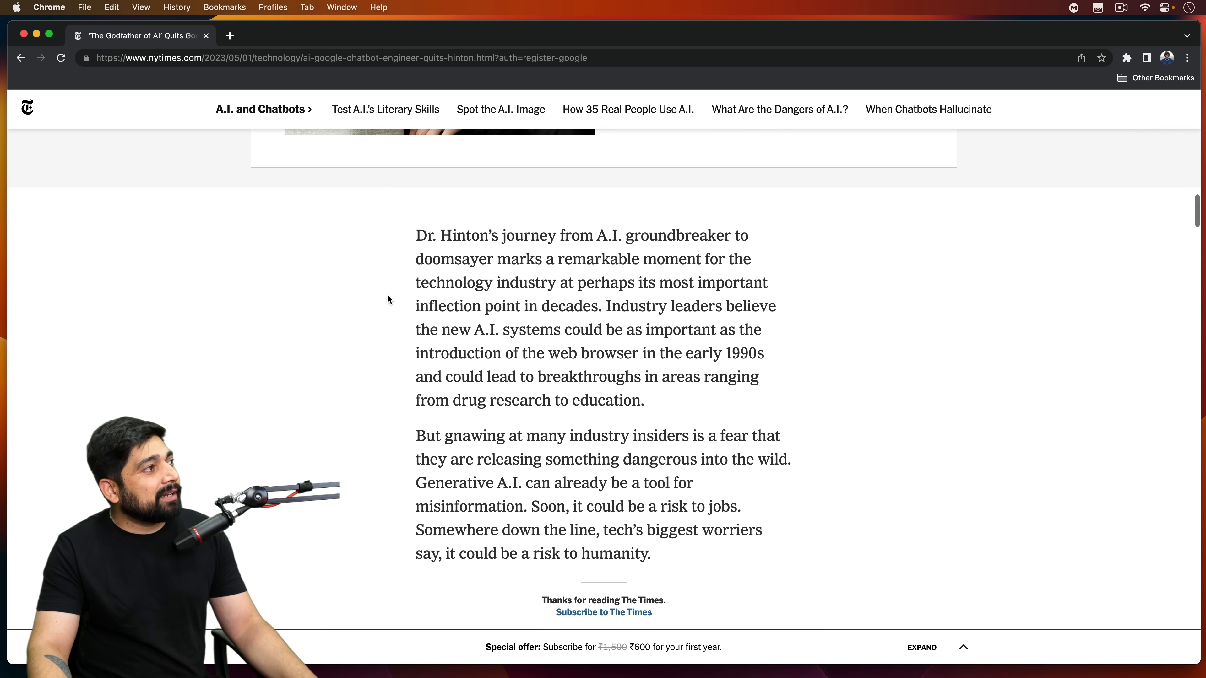
{"action": "scroll", "scroll_direction": "down", "scroll_amount": 3}
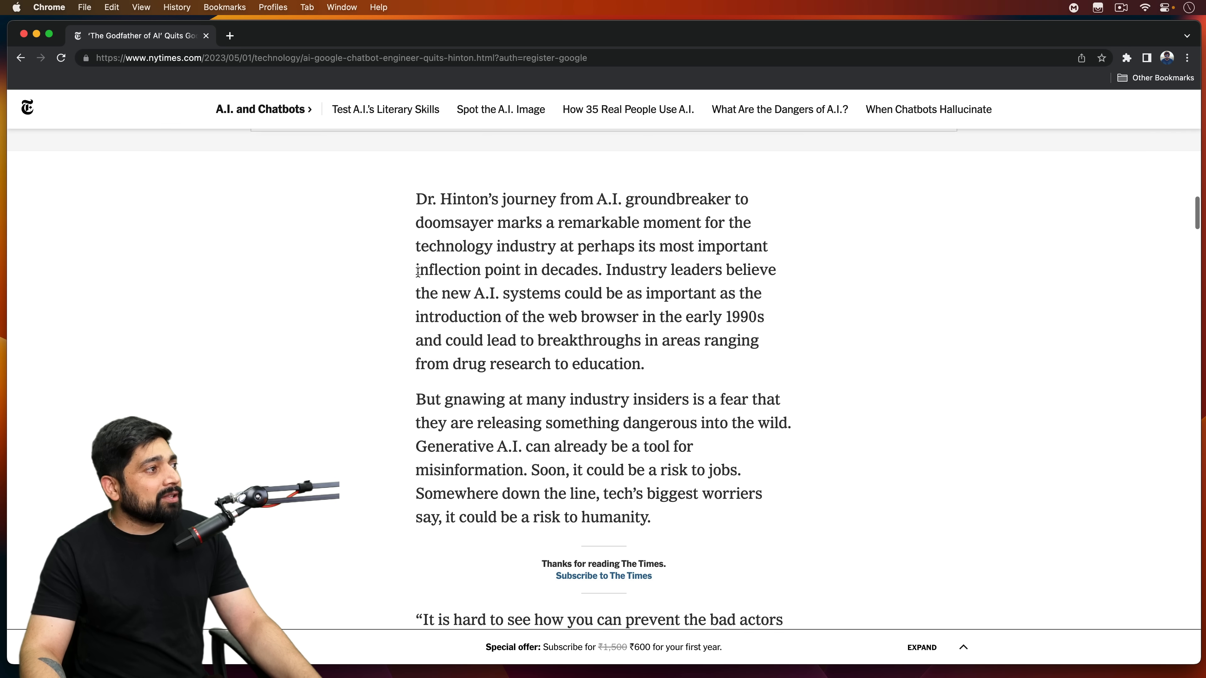
- Select the passage from 'they are releasing something dangerous' through 'tech's biggest worriers'
{"action": "scroll", "scroll_direction": "down", "scroll_amount": 3}
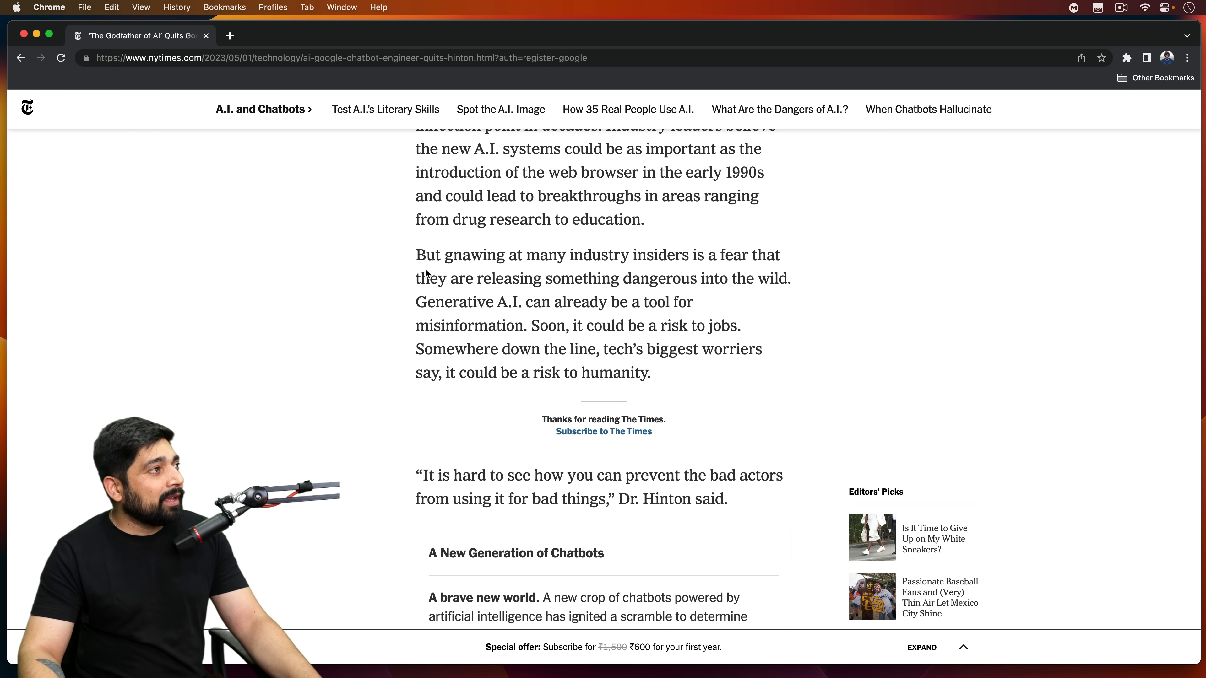
{"action": "mouse_move", "coordinate": [740, 257]}
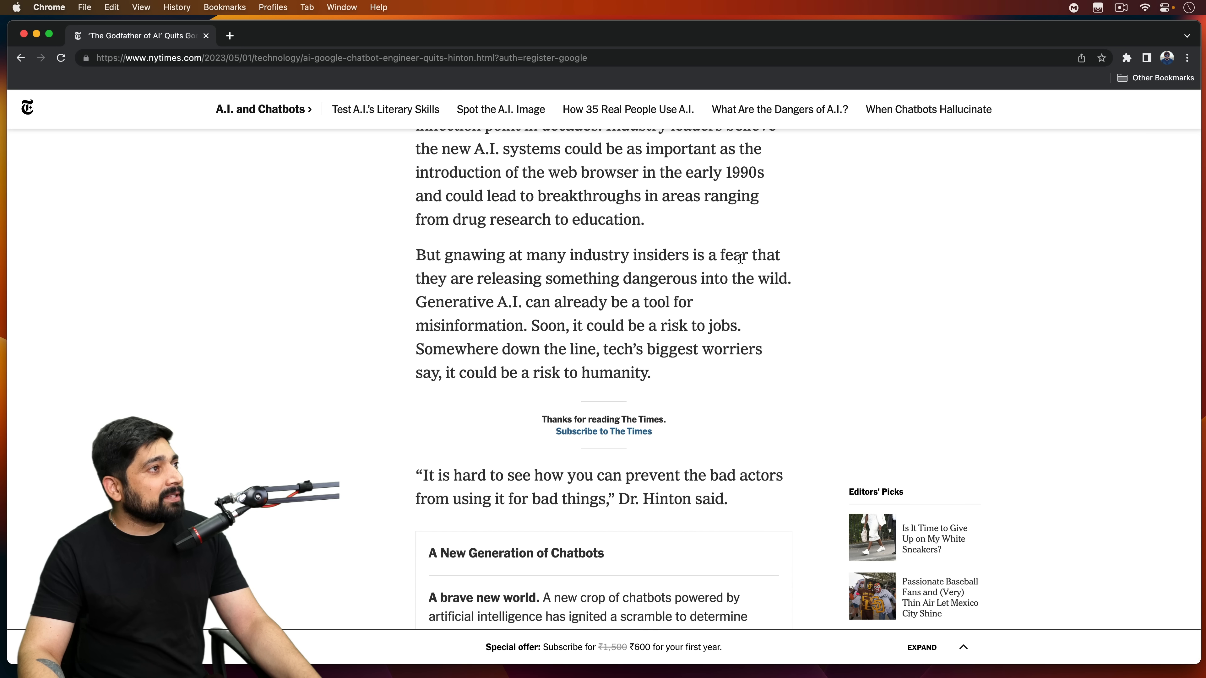
{"action": "left_click_drag", "start_coordinate": [416, 278], "coordinate": [608, 279]}
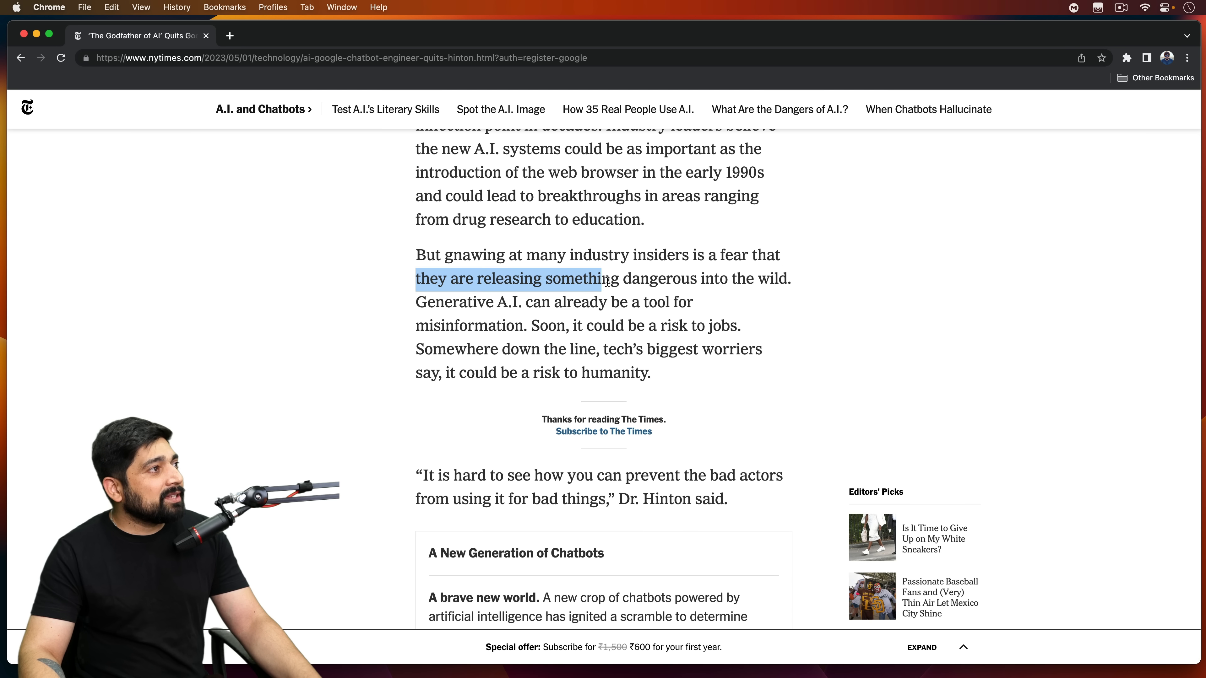
{"action": "left_click_drag", "start_coordinate": [600, 279], "coordinate": [750, 278]}
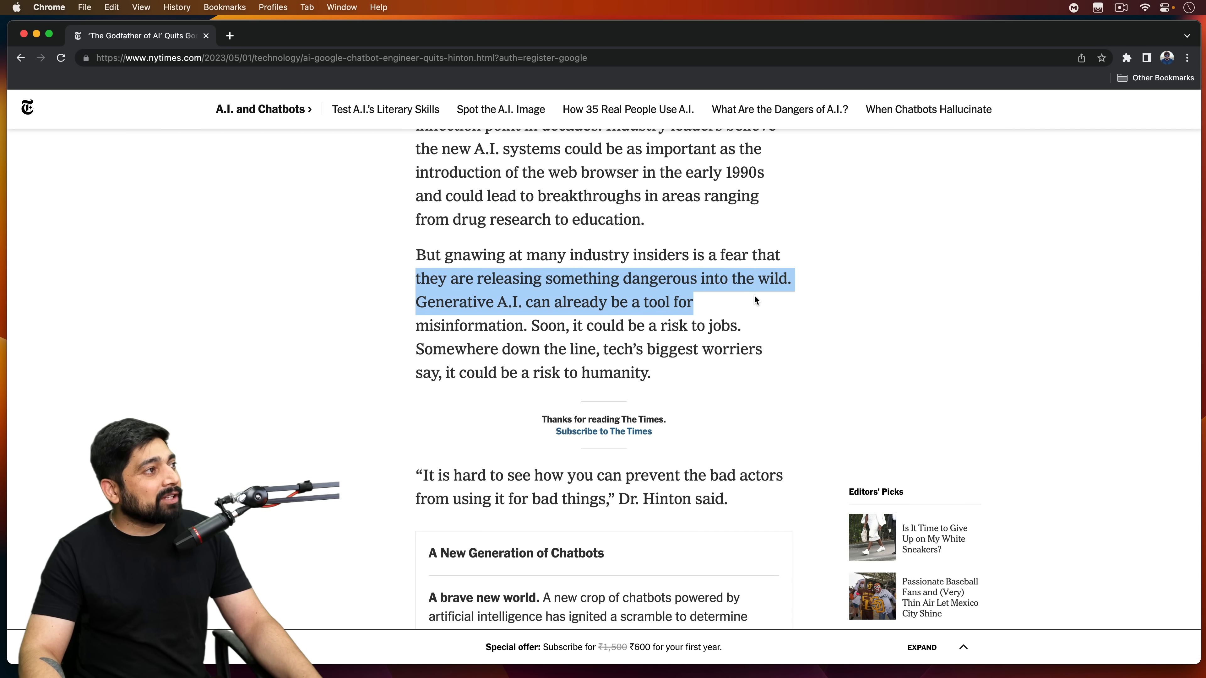
{"action": "mouse_move", "coordinate": [769, 318]}
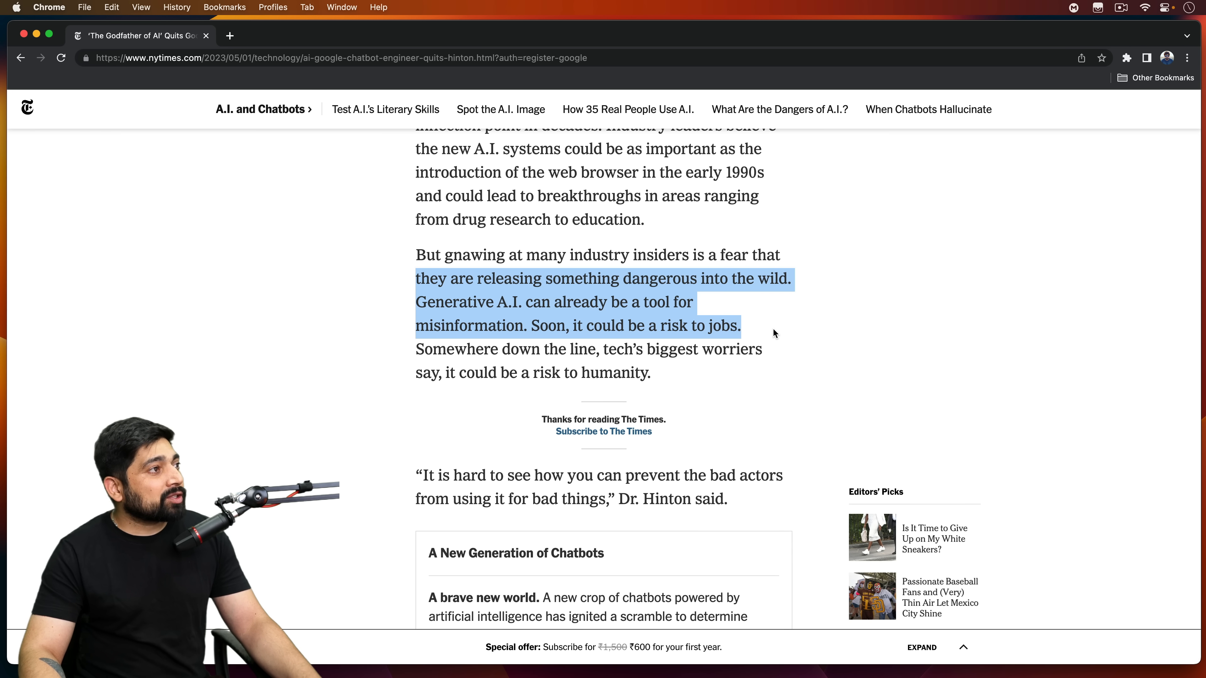
{"action": "mouse_move", "coordinate": [782, 338]}
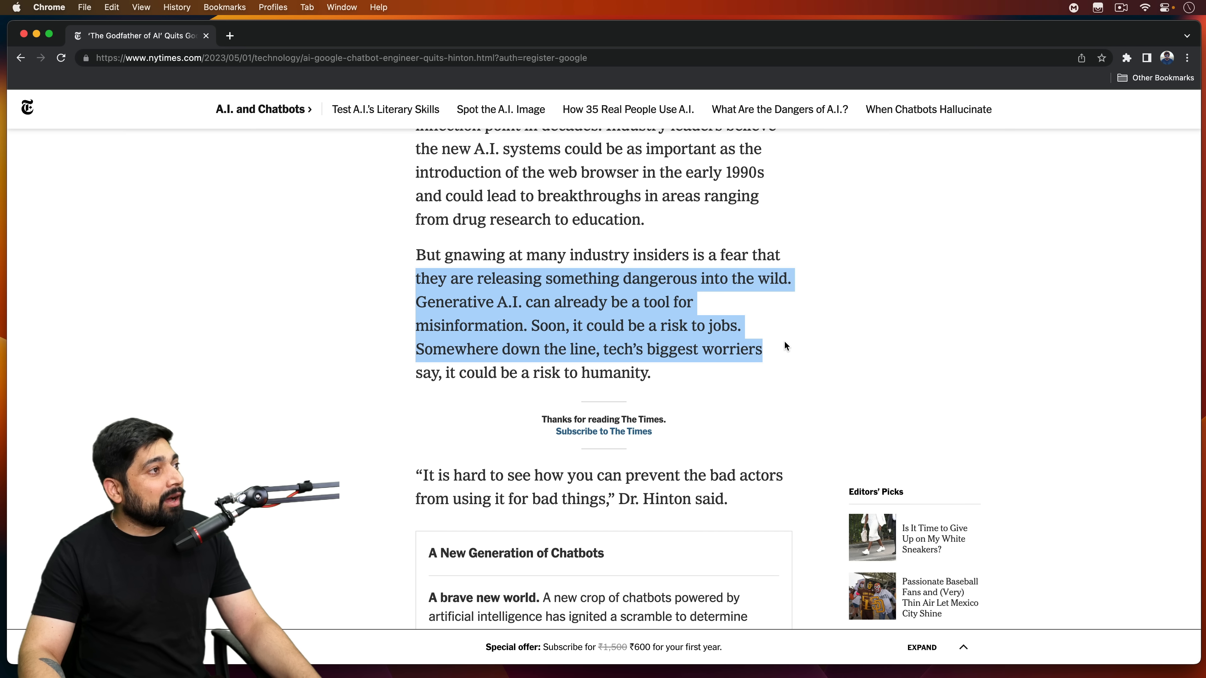
{"action": "left_click_drag", "start_coordinate": [786, 346], "coordinate": [650, 373]}
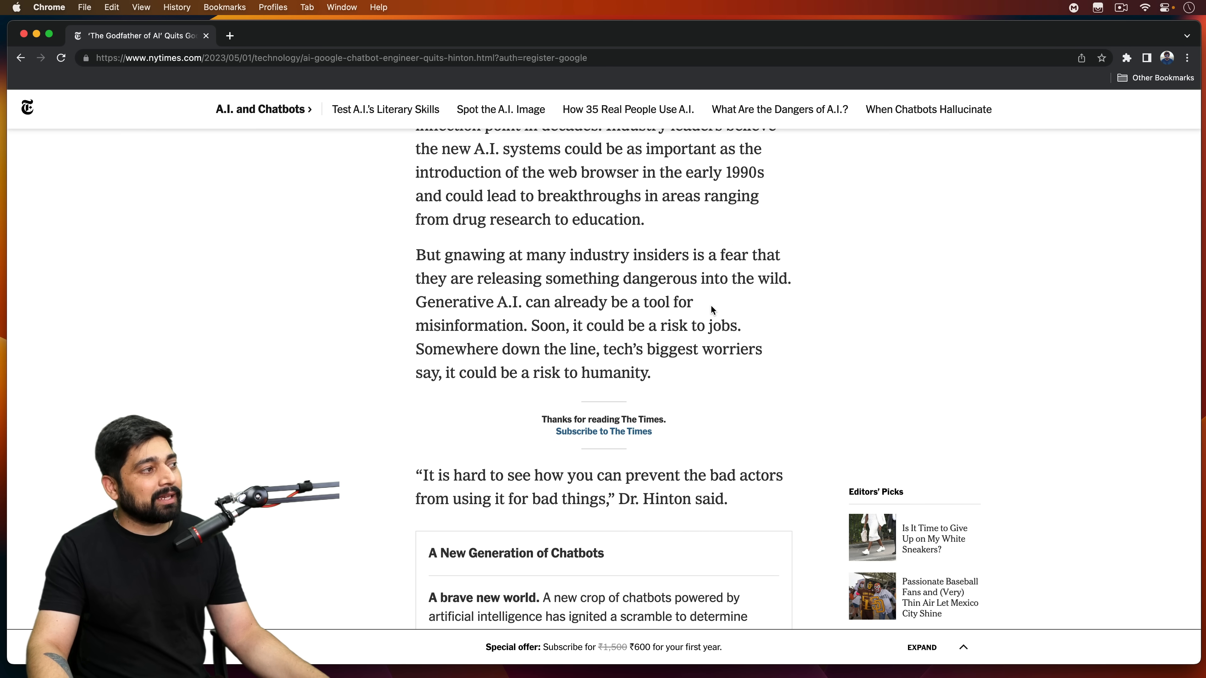
- Scroll past the chatbots box to the paragraphs about the open warning letters
{"action": "scroll", "scroll_direction": "down", "scroll_amount": 3}
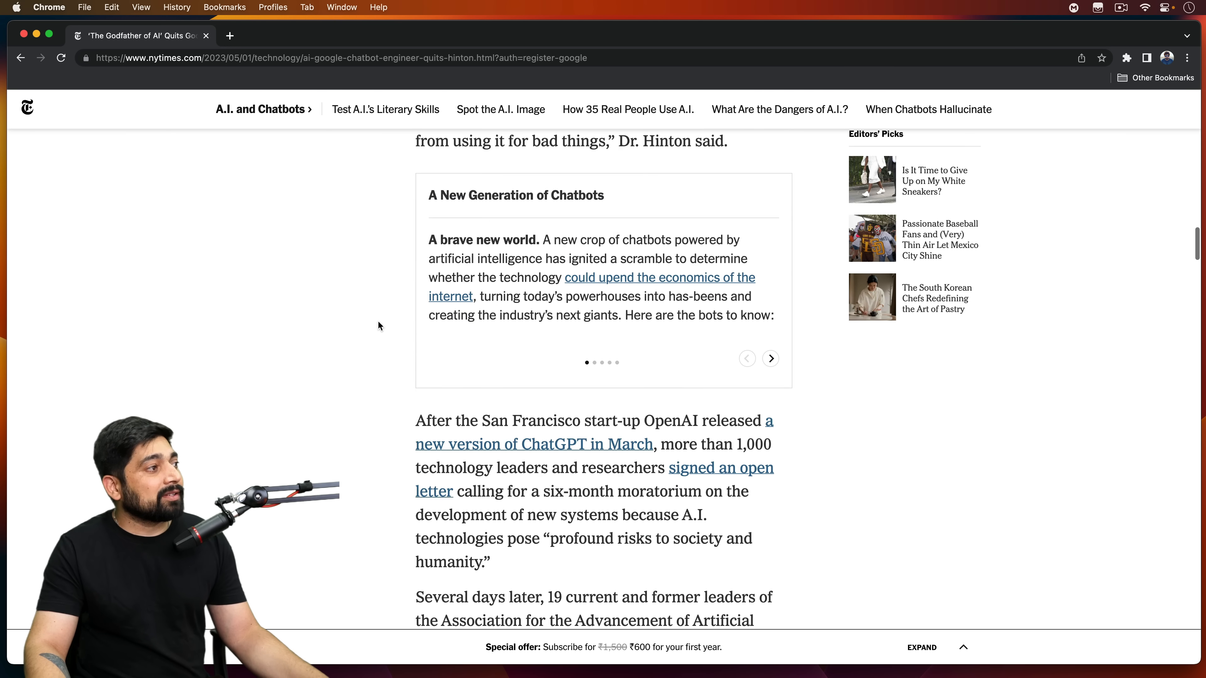
{"action": "scroll", "scroll_direction": "down", "scroll_amount": 3}
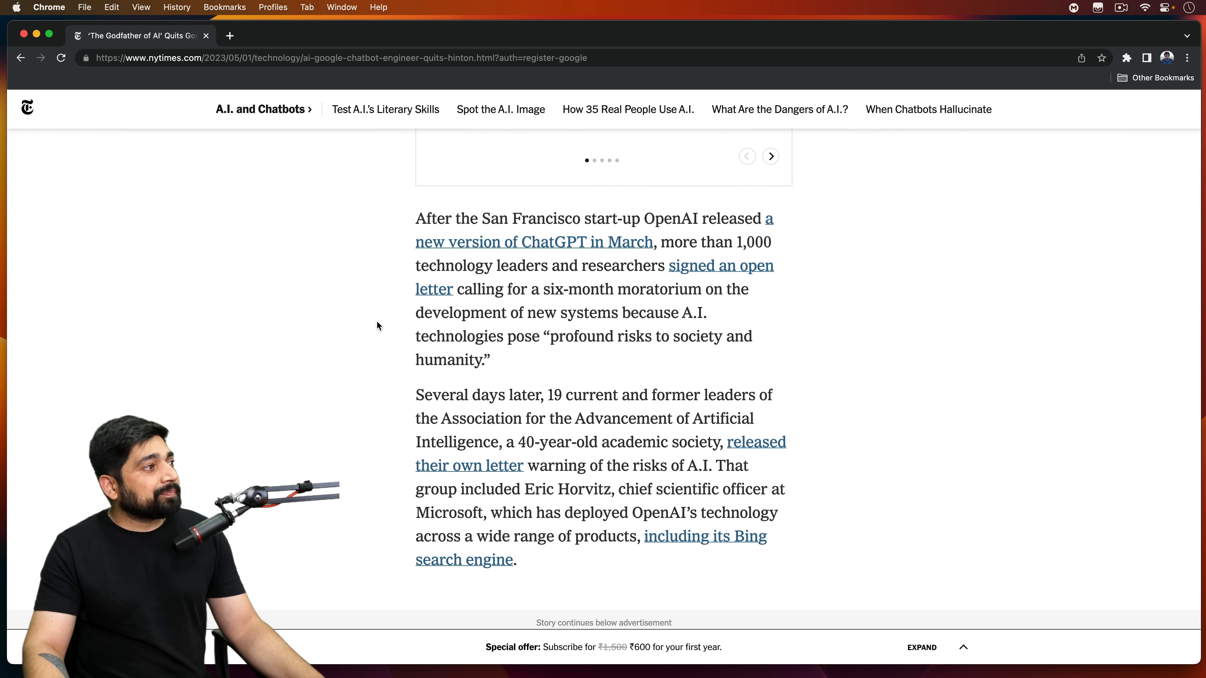
{"action": "scroll", "scroll_direction": "down", "scroll_amount": 3}
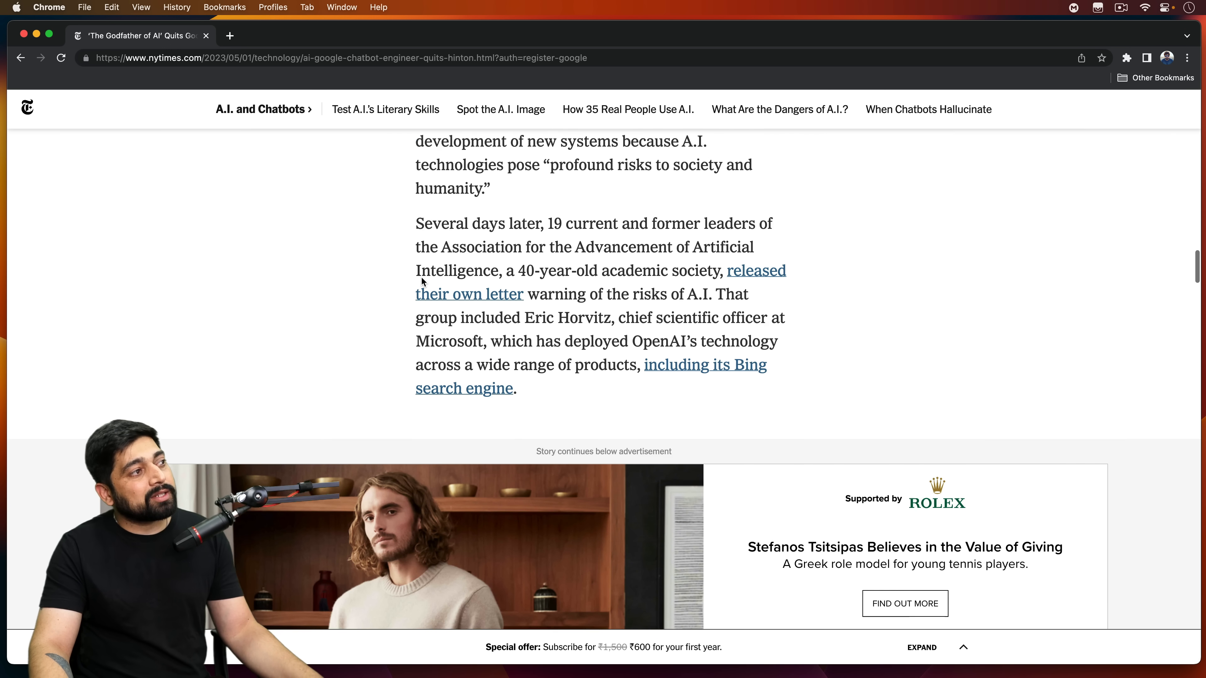
- Select 'until he had quit his job', then continue down to the Sundar Pichai sentence
{"action": "scroll", "scroll_direction": "down", "scroll_amount": 3}
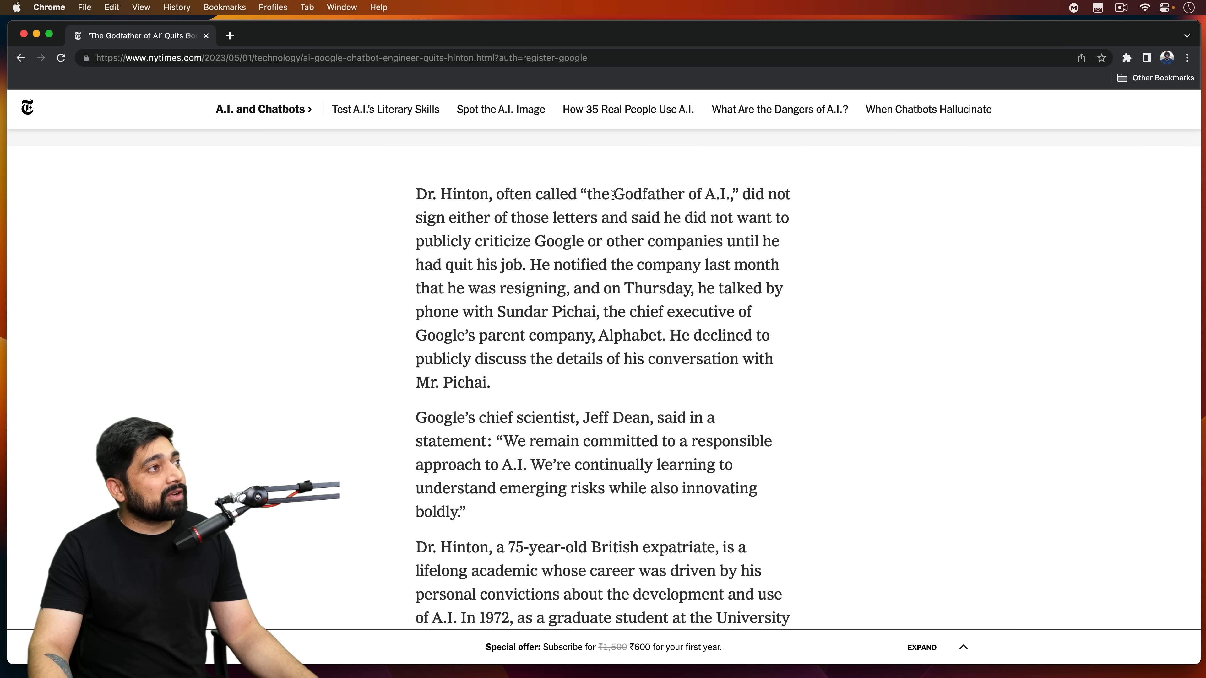
{"action": "mouse_move", "coordinate": [418, 223]}
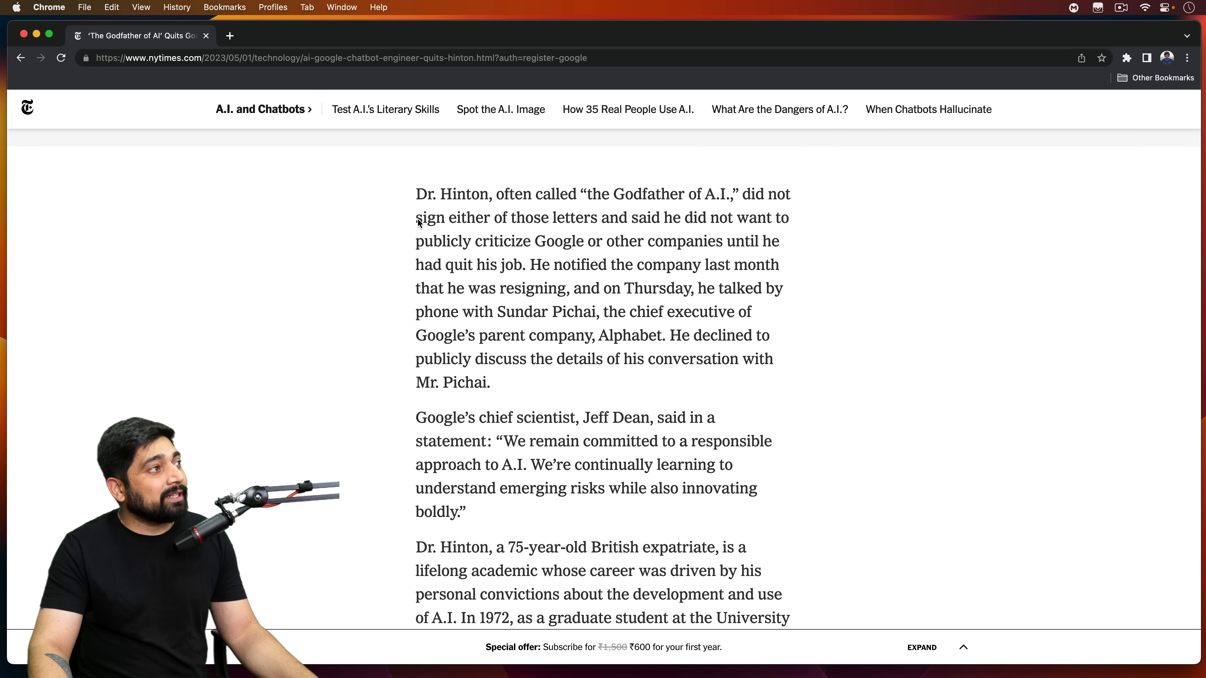
{"action": "left_click_drag", "start_coordinate": [415, 218], "coordinate": [688, 241]}
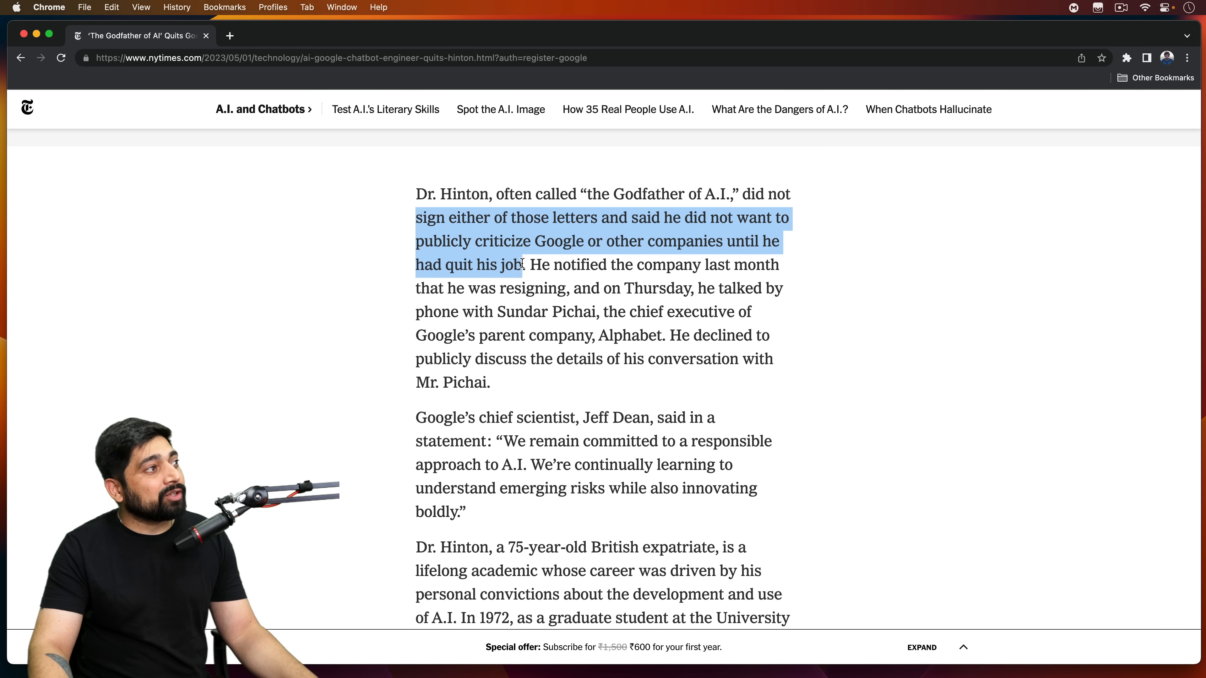
{"action": "left_click", "coordinate": [730, 240]}
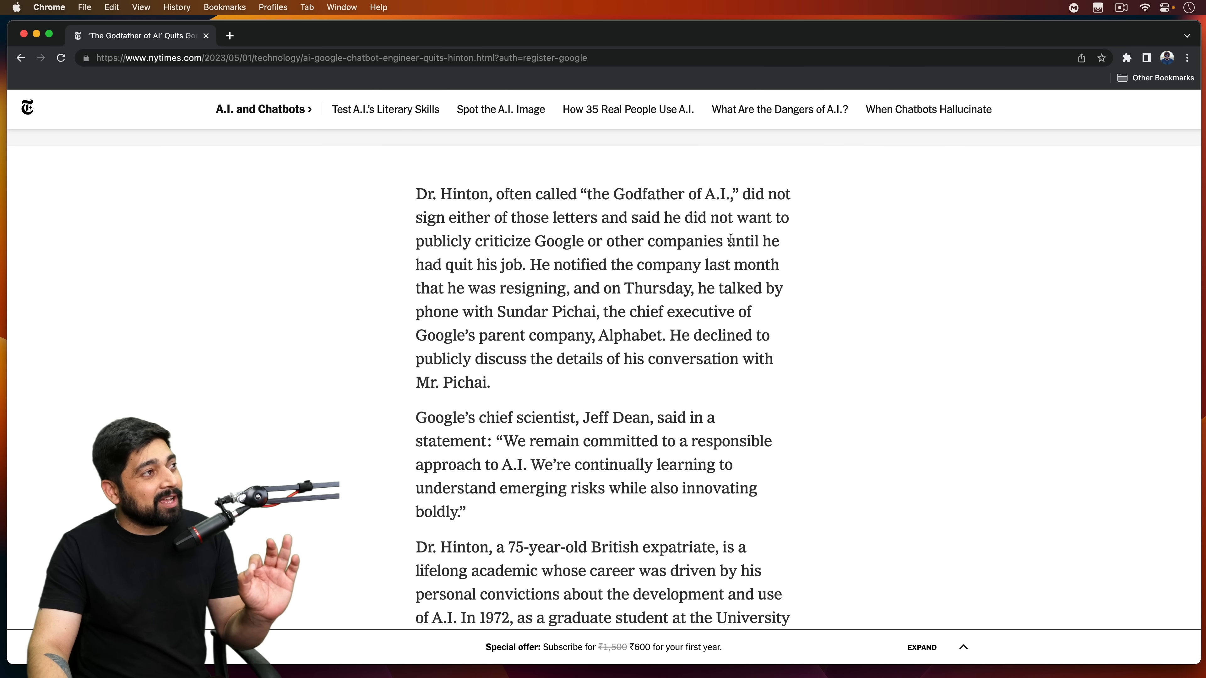
{"action": "left_click_drag", "start_coordinate": [726, 241], "coordinate": [519, 264]}
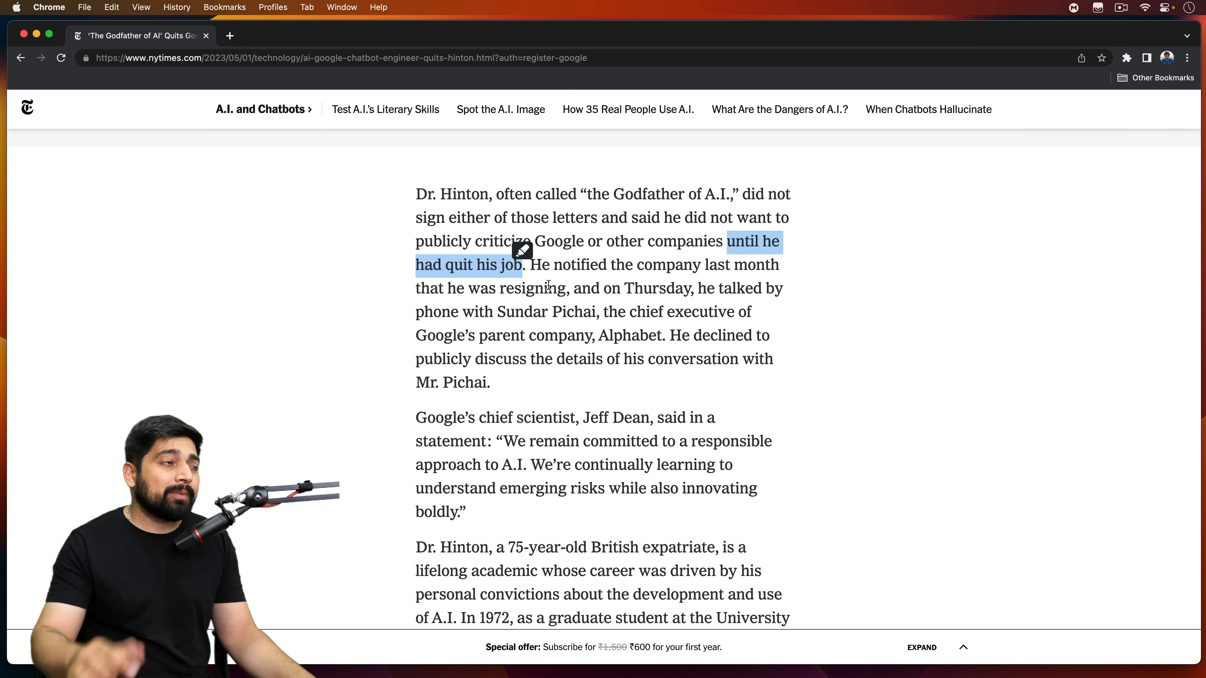
{"action": "scroll", "scroll_direction": "down", "scroll_amount": 3}
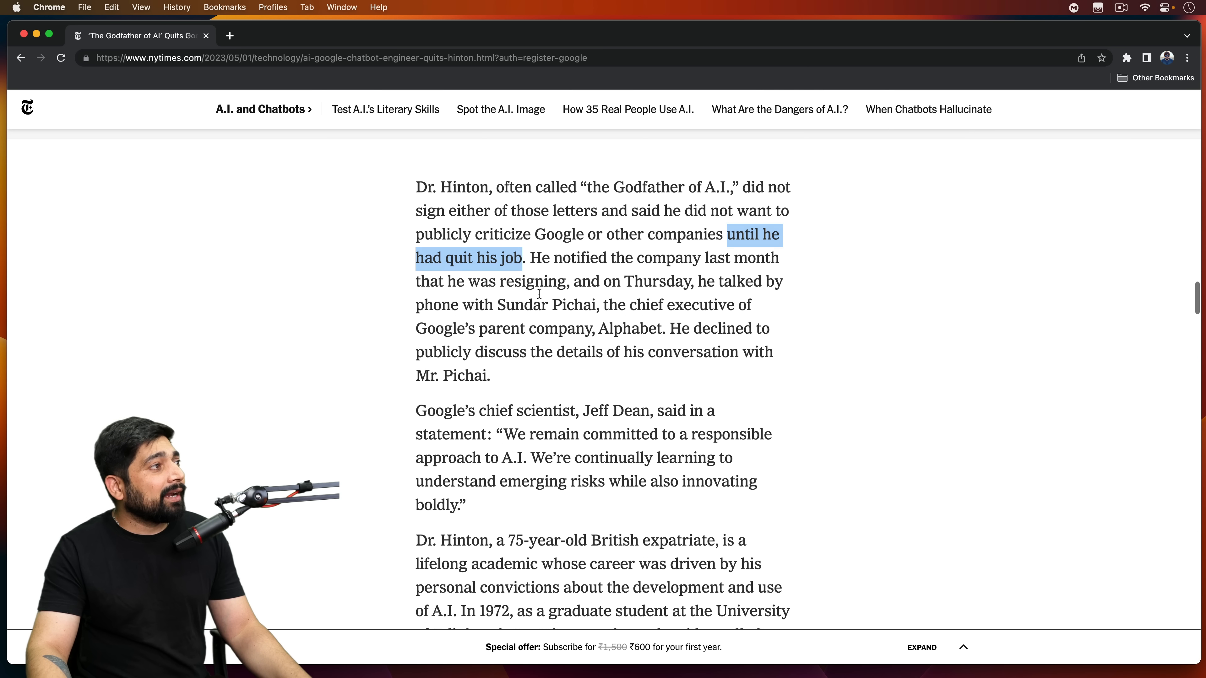
{"action": "scroll", "scroll_direction": "down", "scroll_amount": 3}
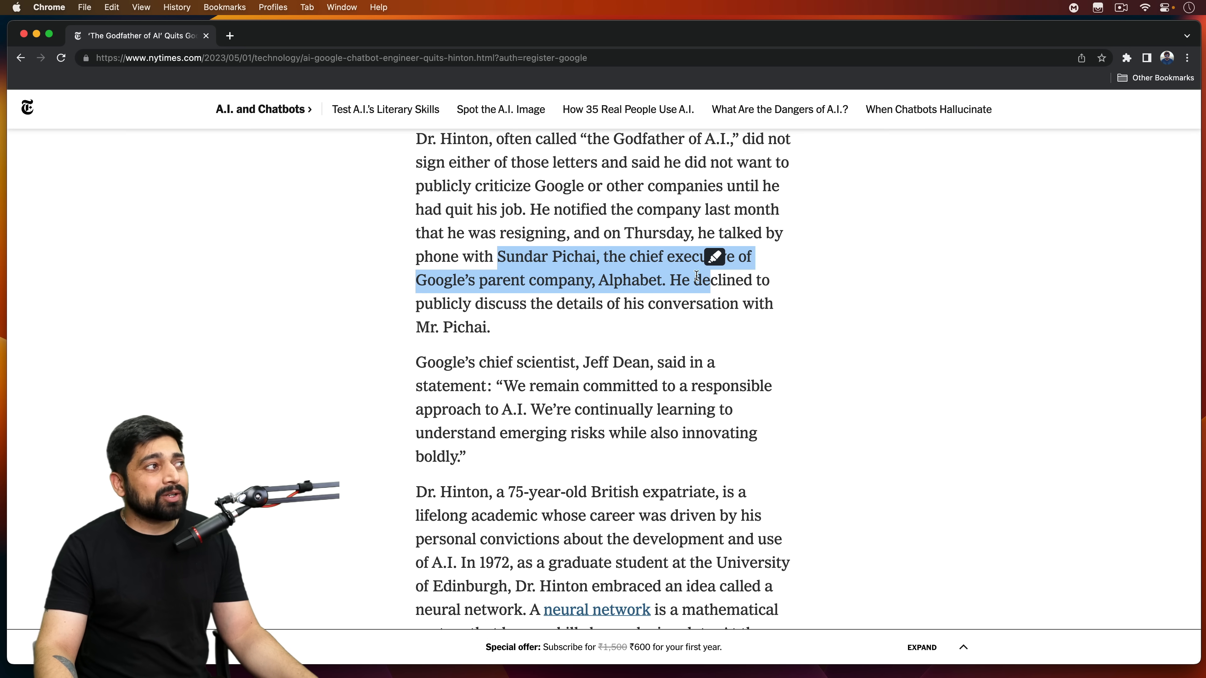
- Select Jeff Dean's quote from 'We' through 'boldly' on a responsible approach to A.I
{"action": "scroll", "scroll_direction": "down", "scroll_amount": 3}
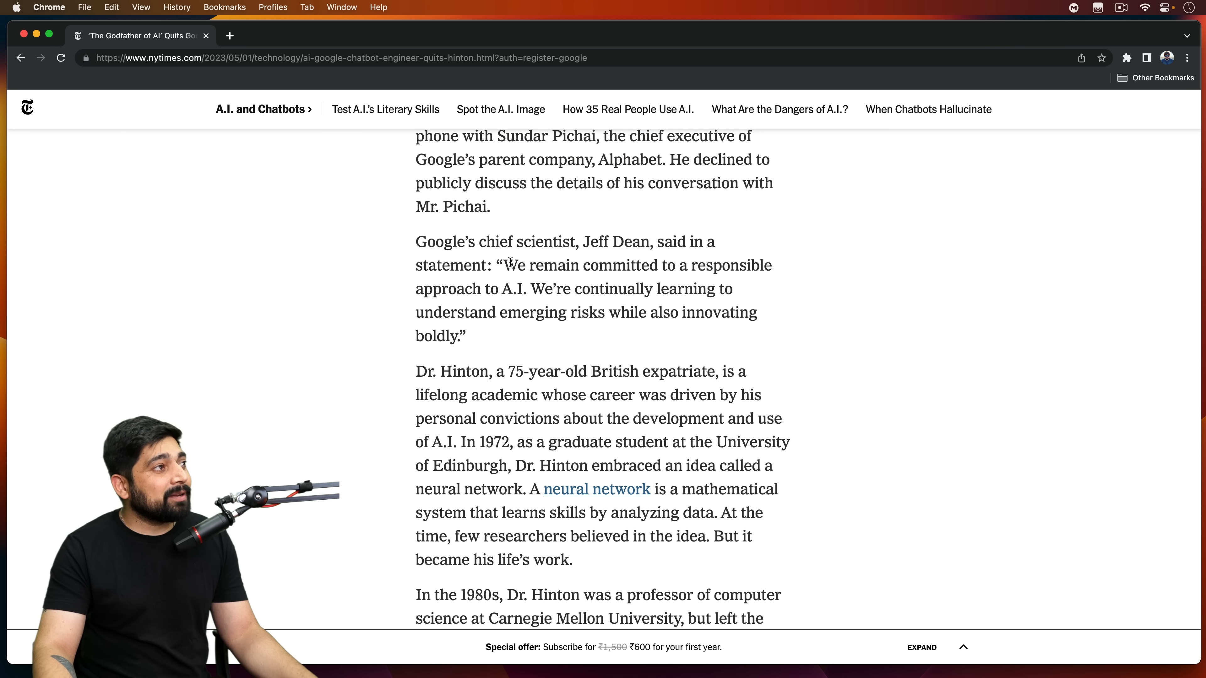
{"action": "double_click", "coordinate": [518, 265]}
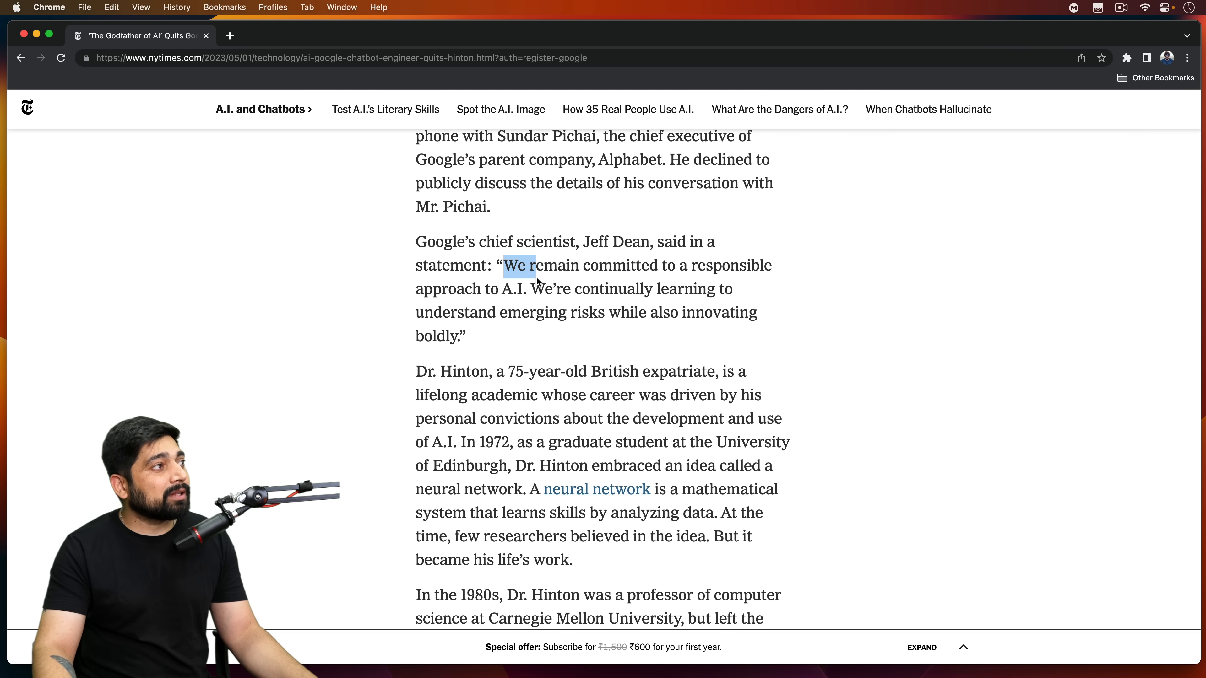
{"action": "left_click_drag", "start_coordinate": [508, 265], "coordinate": [623, 289]}
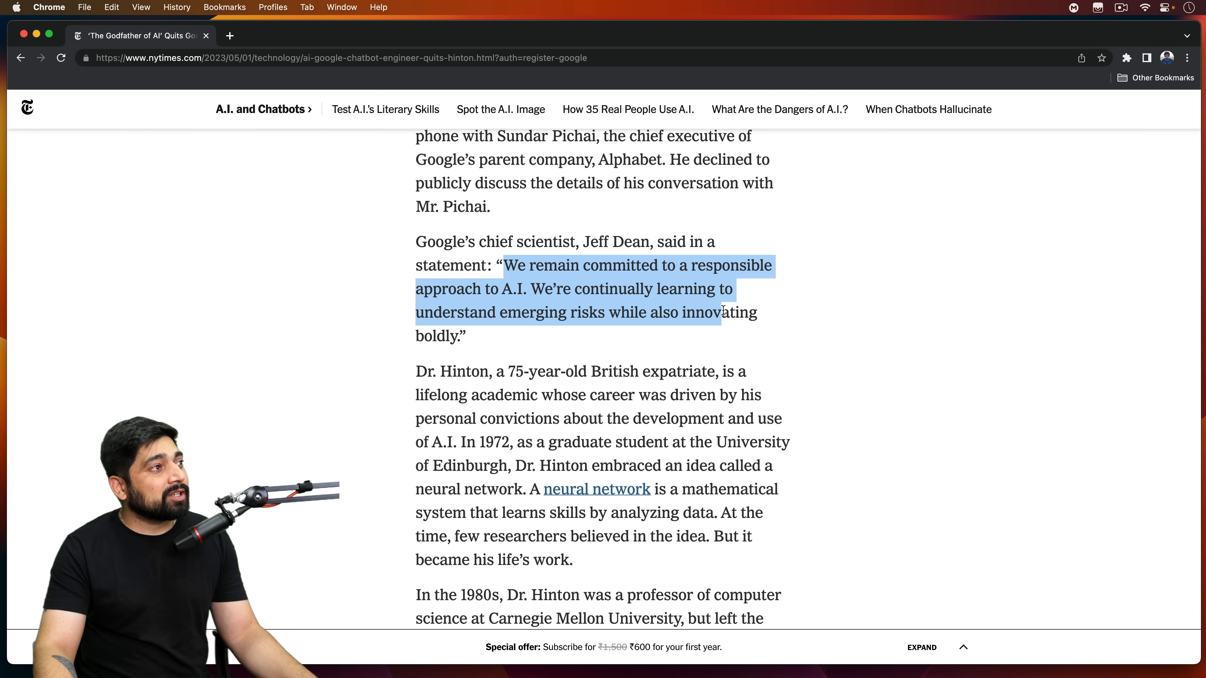
{"action": "left_click_drag", "start_coordinate": [723, 313], "coordinate": [456, 336]}
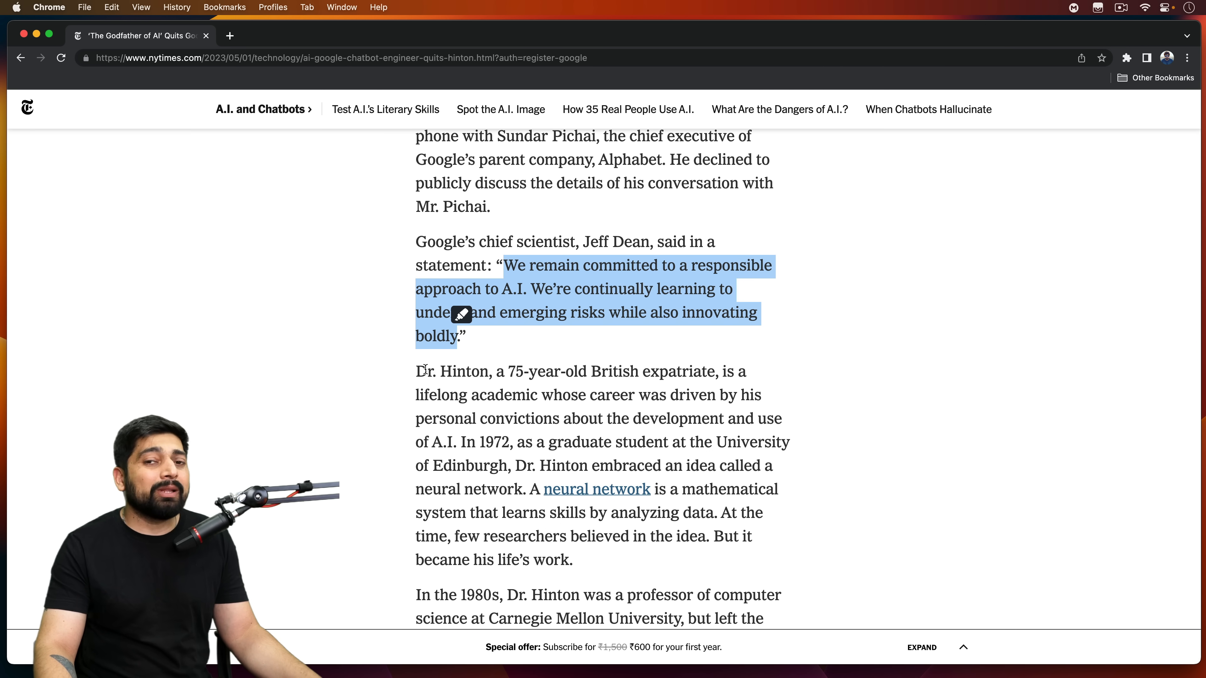
- Select the Defense Department funding sentence, then instead select 'Dr. Hinton is deeply opposed' on battlefield A.I
{"action": "scroll", "scroll_direction": "down", "scroll_amount": 3}
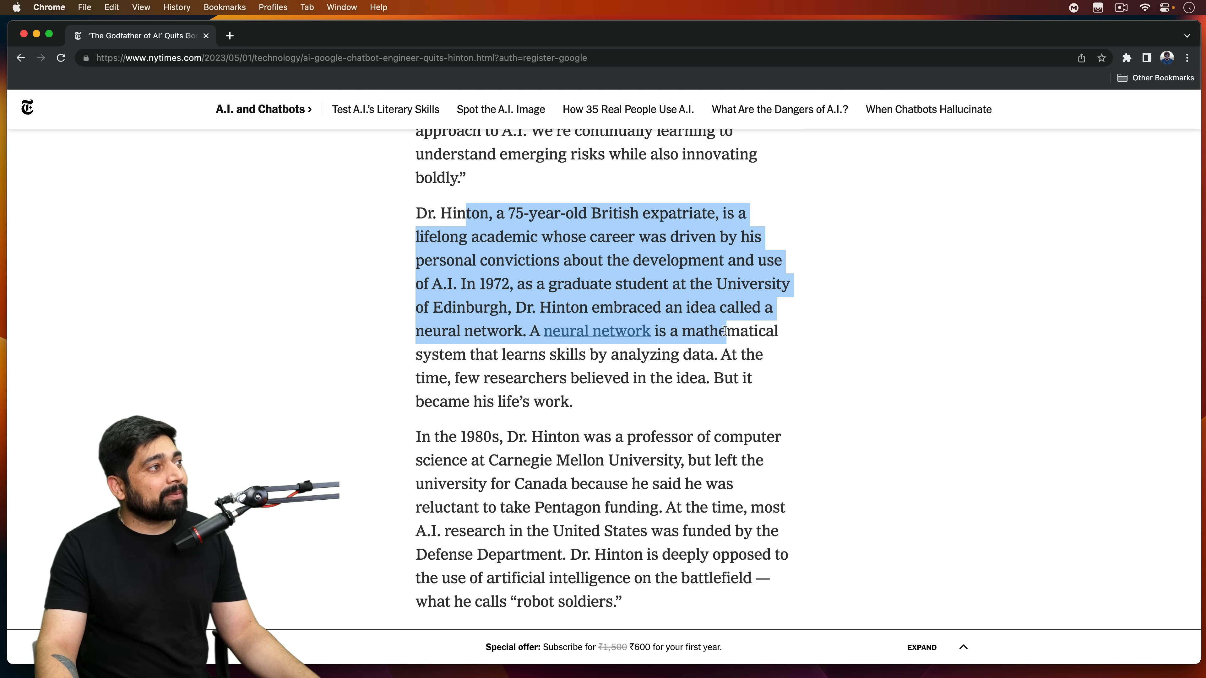
{"action": "scroll", "scroll_direction": "down", "scroll_amount": 3}
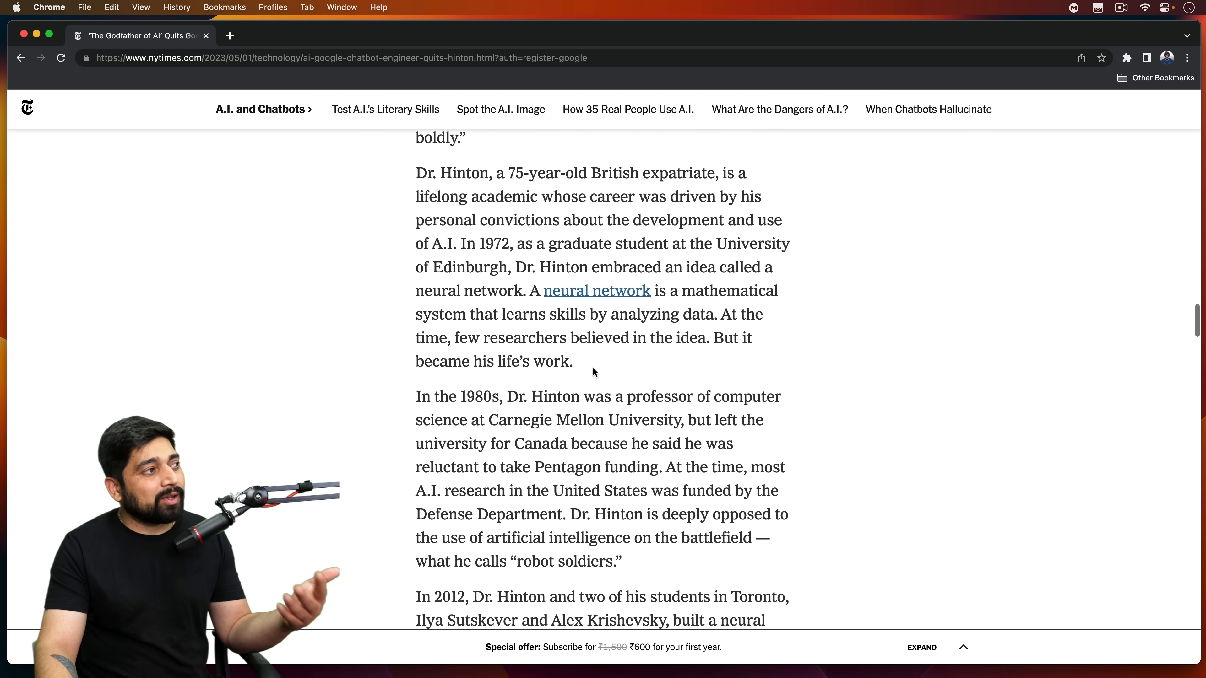
{"action": "scroll", "scroll_direction": "down", "scroll_amount": 3}
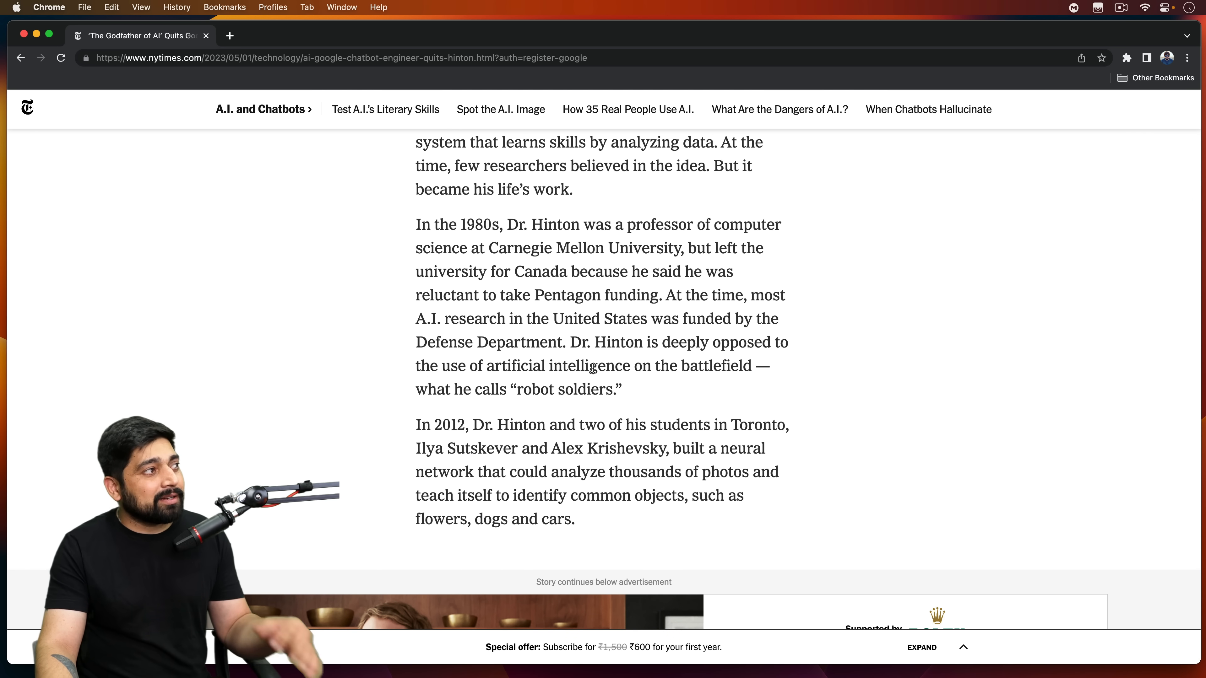
{"action": "mouse_move", "coordinate": [528, 241]}
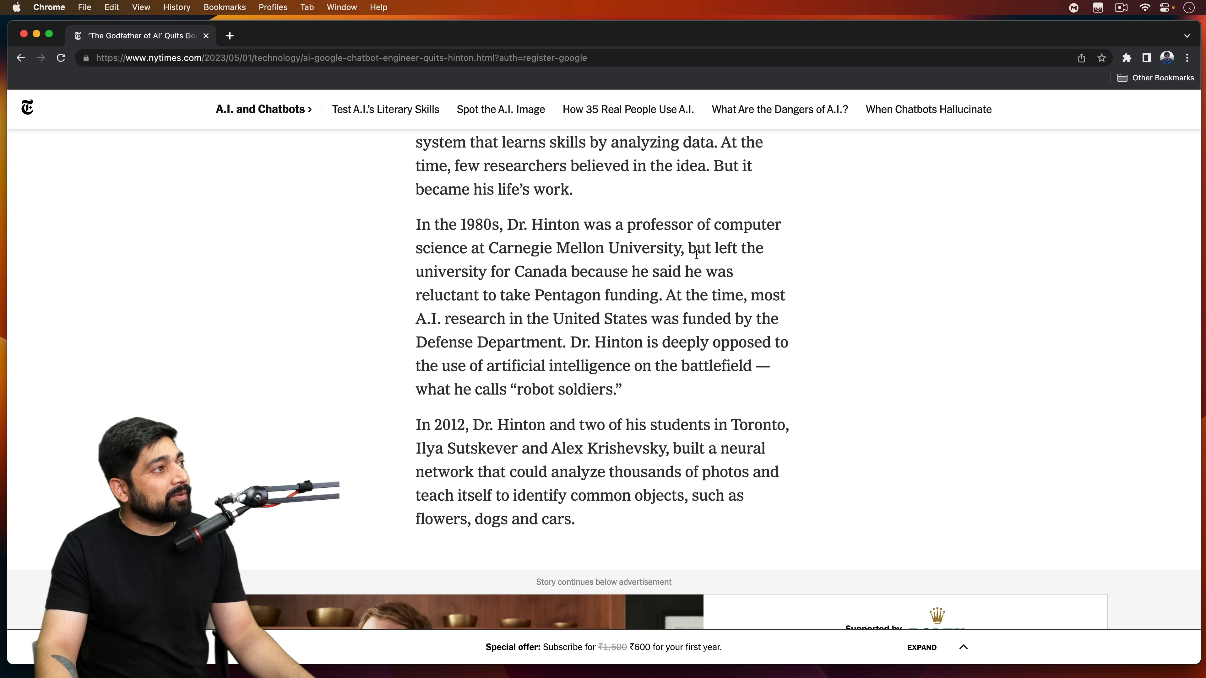
{"action": "mouse_move", "coordinate": [575, 292]}
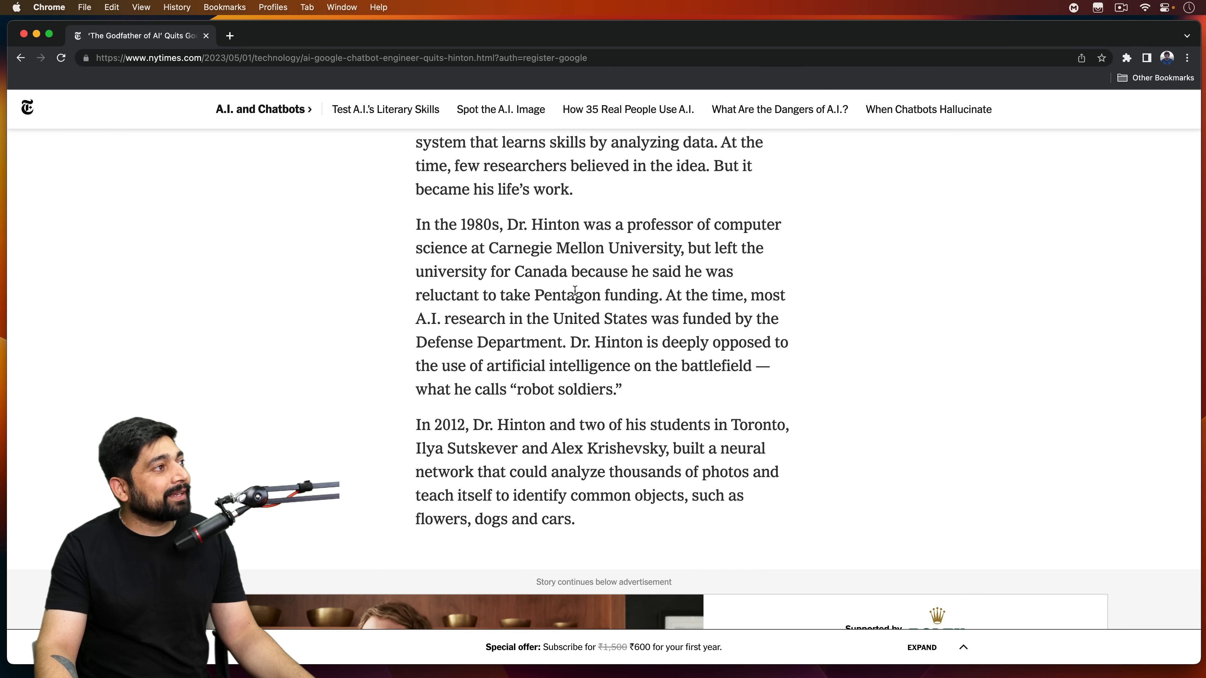
{"action": "mouse_move", "coordinate": [689, 290]}
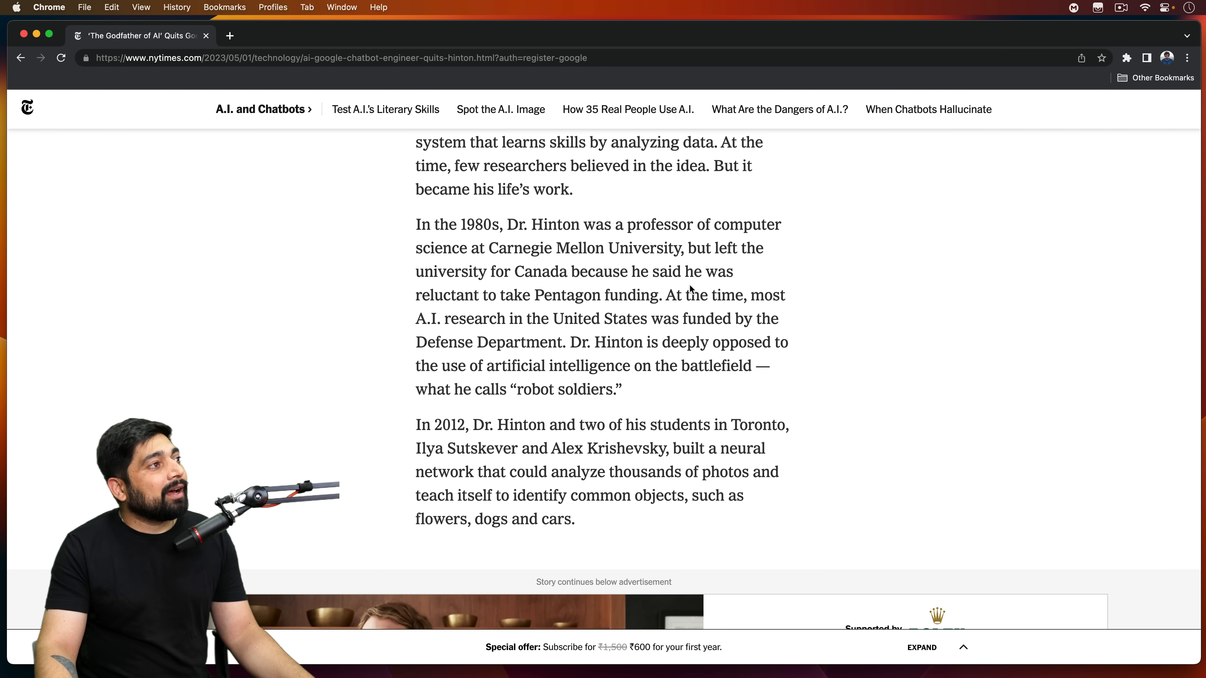
{"action": "mouse_move", "coordinate": [542, 298]}
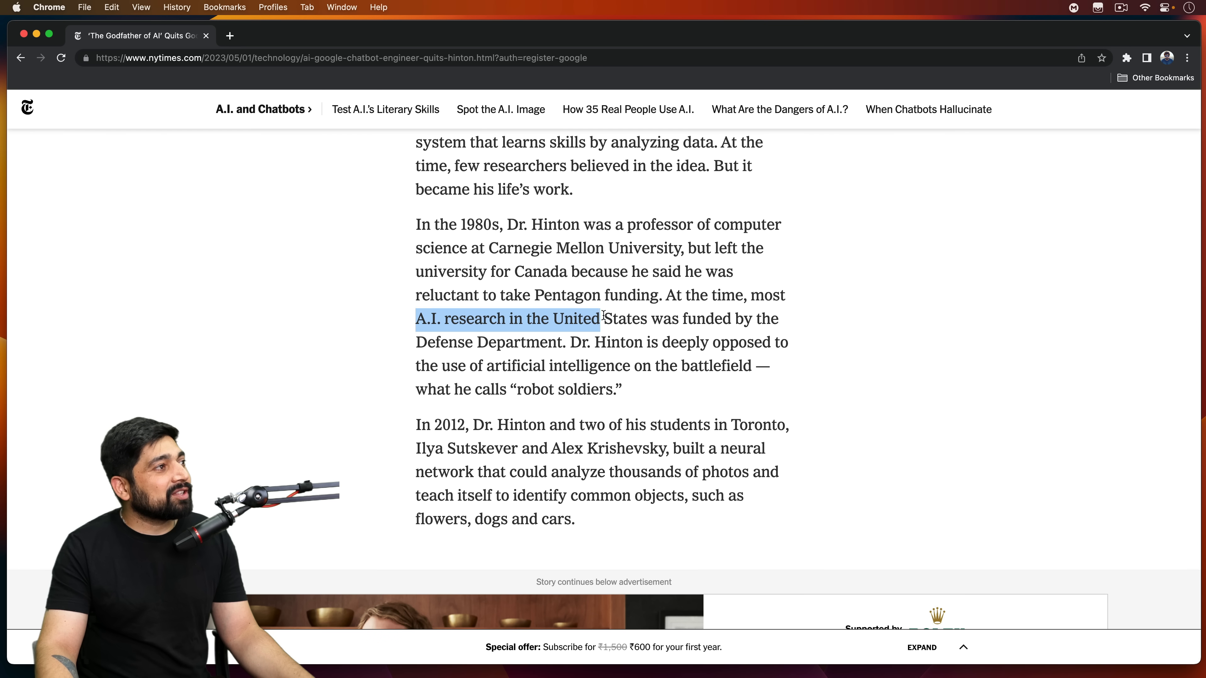
{"action": "left_click_drag", "start_coordinate": [600, 318], "coordinate": [548, 342]}
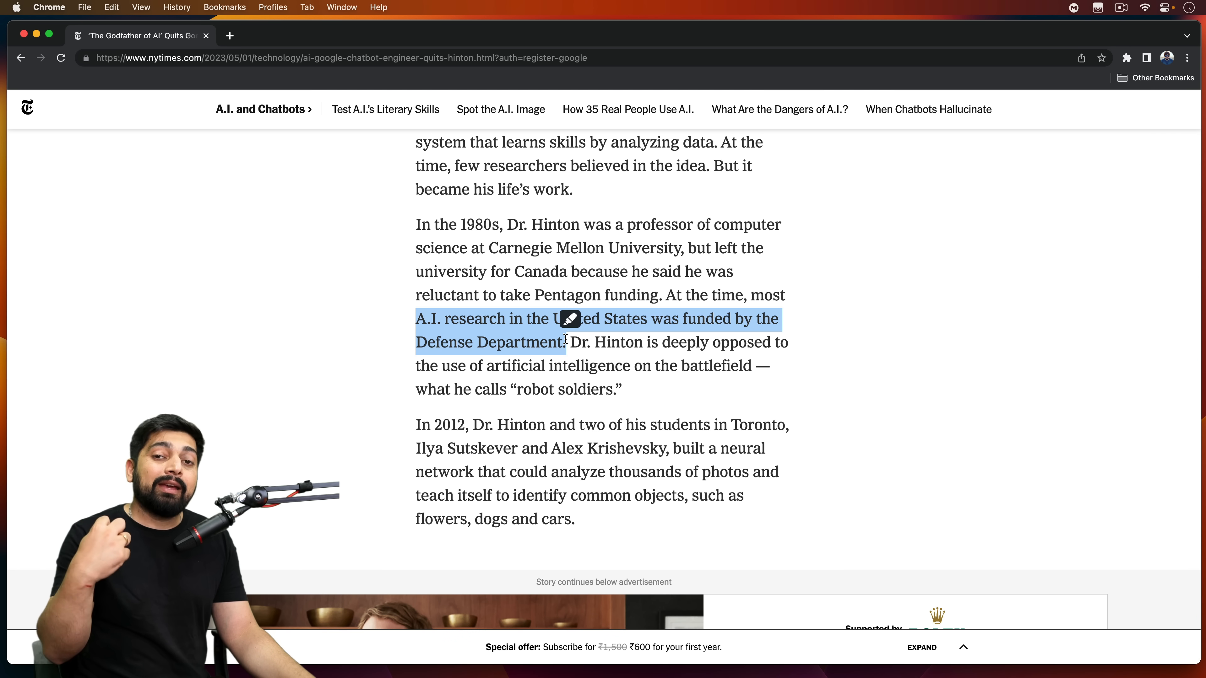
{"action": "left_click", "coordinate": [592, 346]}
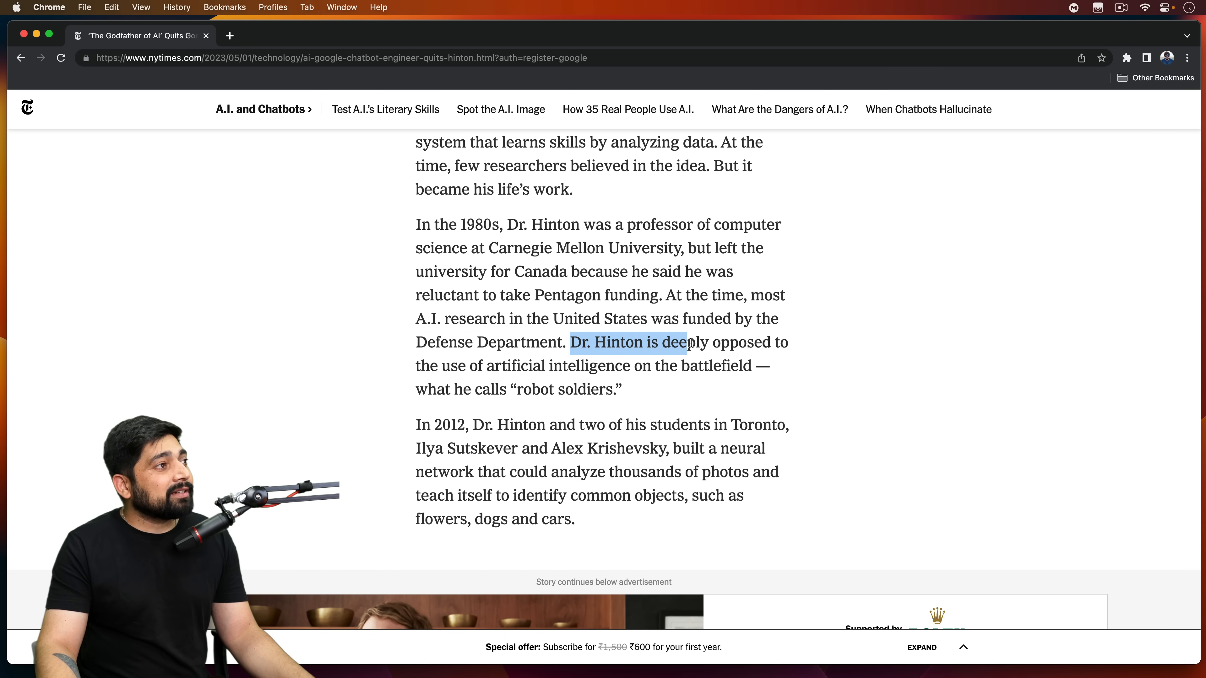
{"action": "left_click_drag", "start_coordinate": [687, 342], "coordinate": [692, 365]}
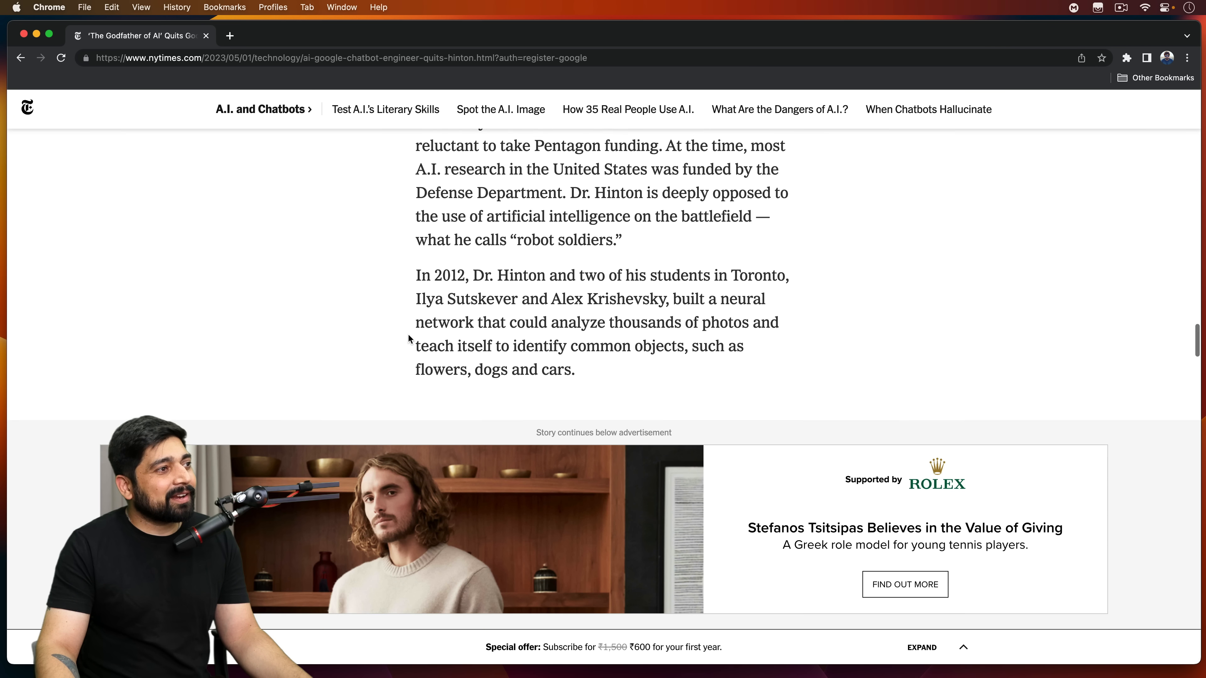
- Select the sentence on new chatbots like ChatGPT and Google Bard, then deselect it
{"action": "scroll", "scroll_direction": "down", "scroll_amount": 3}
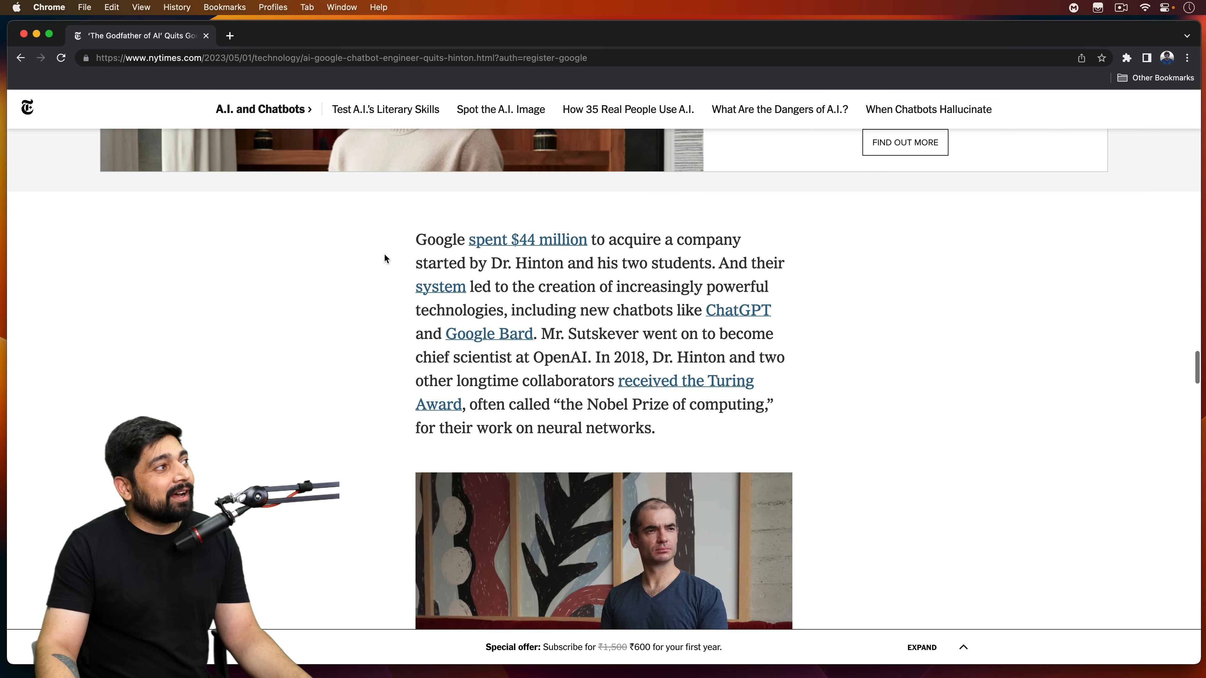
{"action": "double_click", "coordinate": [432, 239]}
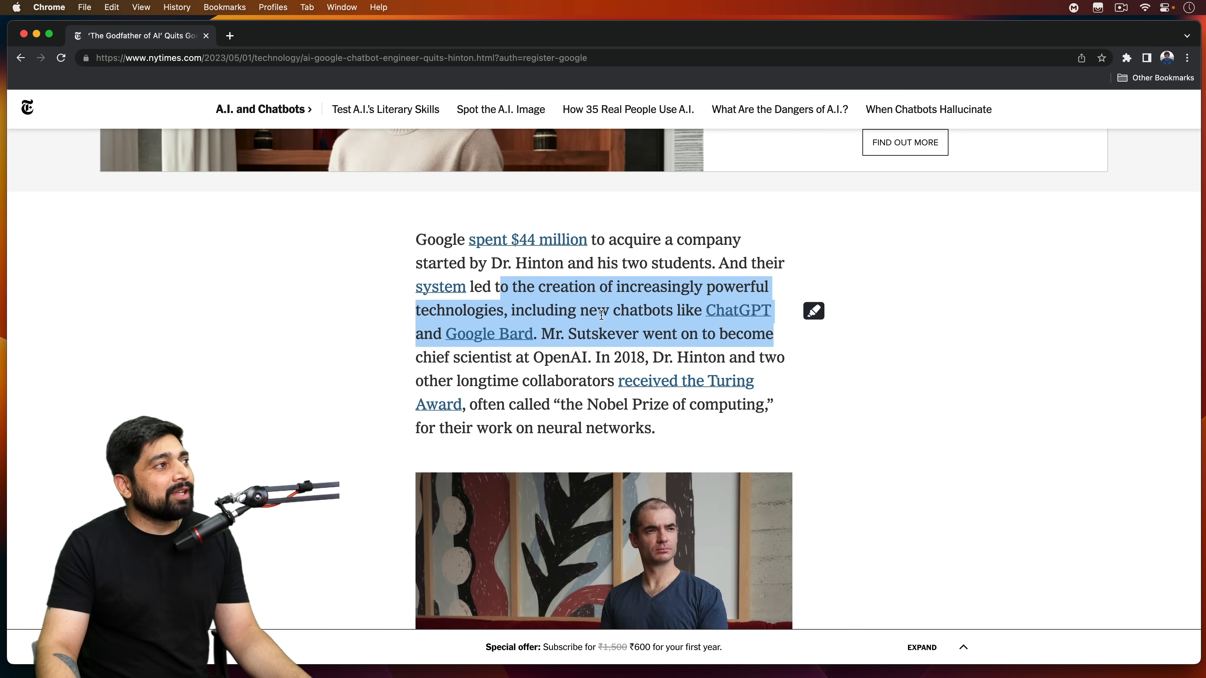
{"action": "left_click", "coordinate": [596, 329]}
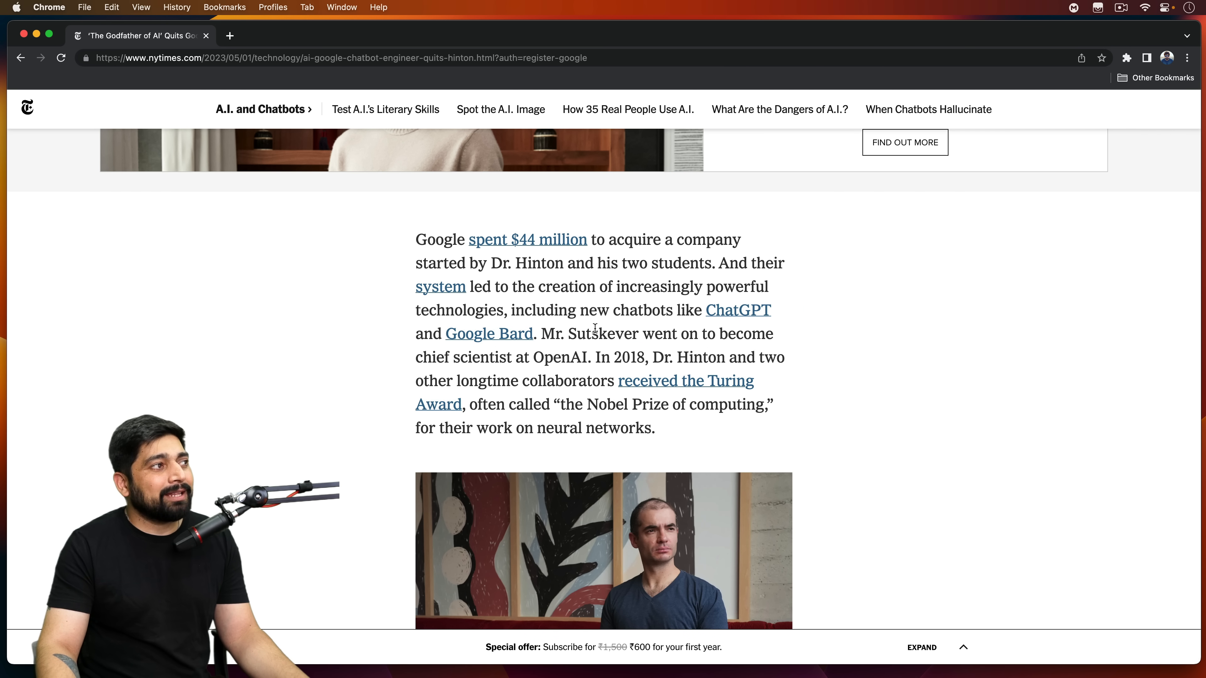
{"action": "mouse_move", "coordinate": [380, 319]}
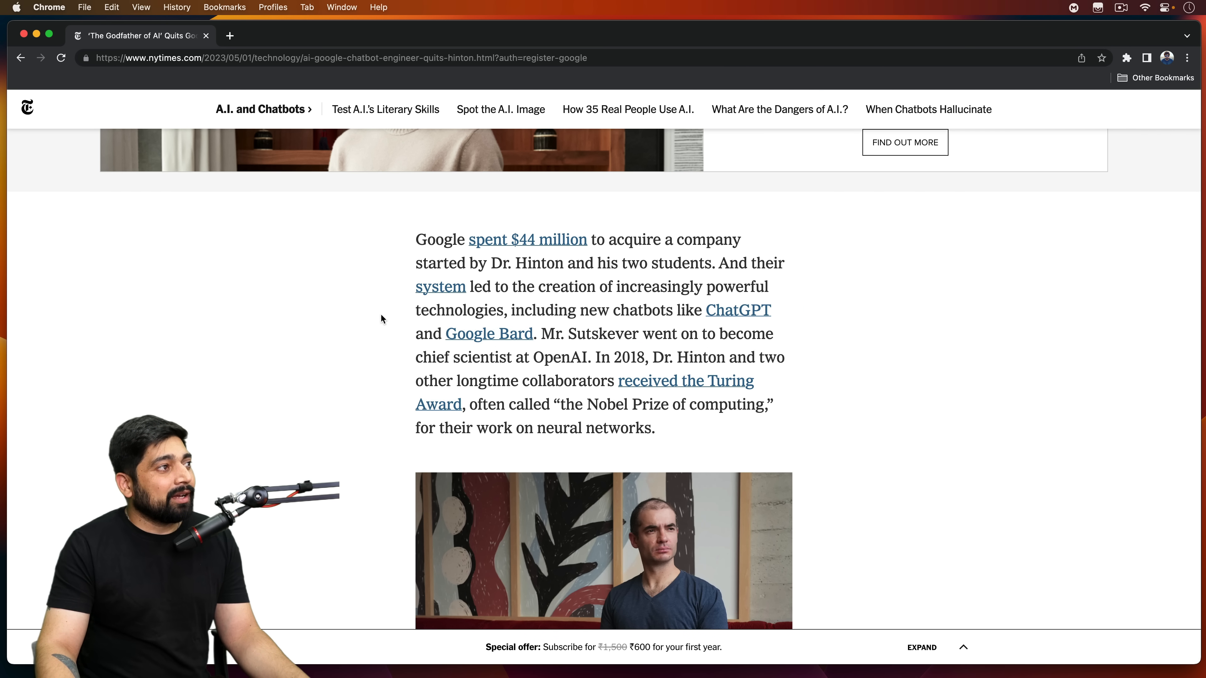
- Scroll further down and select the 'five years' remark
{"action": "scroll", "scroll_direction": "down", "scroll_amount": 3}
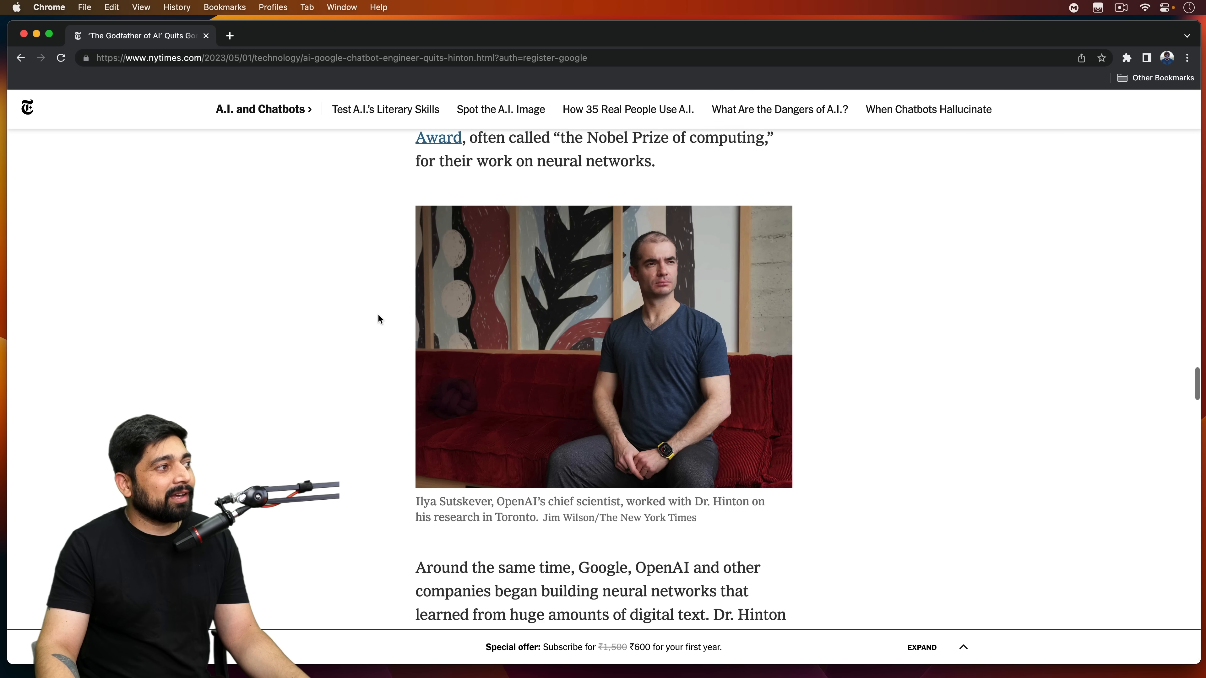
{"action": "scroll", "scroll_direction": "down", "scroll_amount": 3}
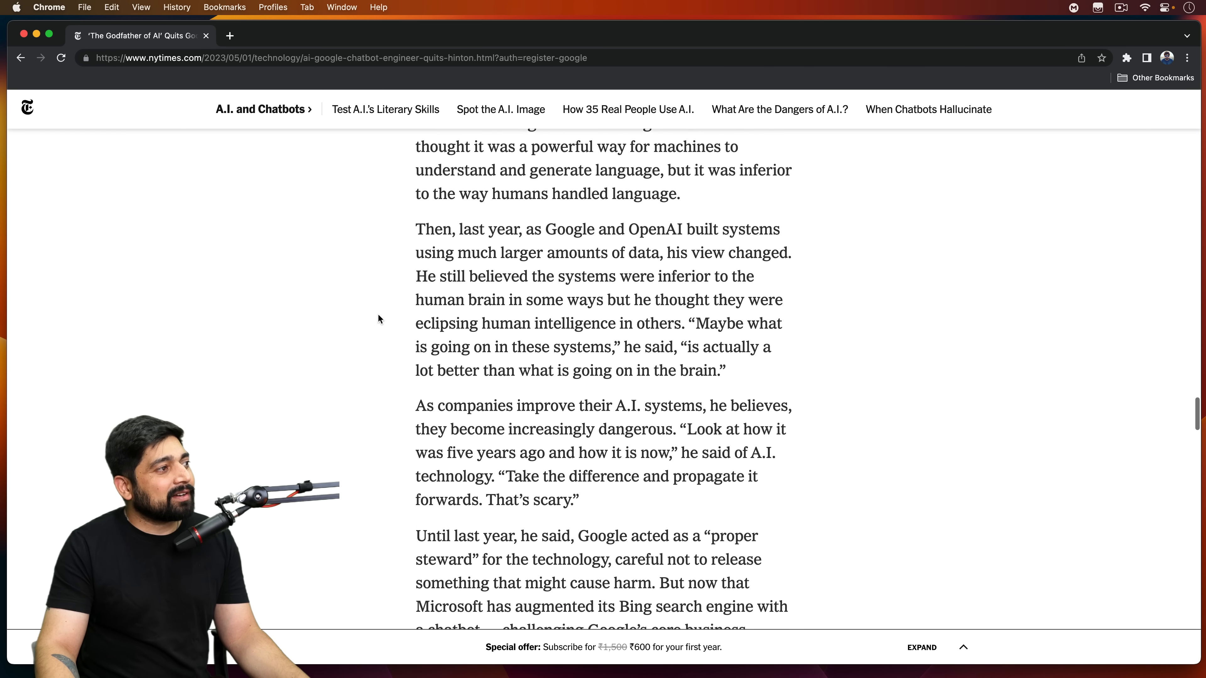
{"action": "scroll", "scroll_direction": "down", "scroll_amount": 3}
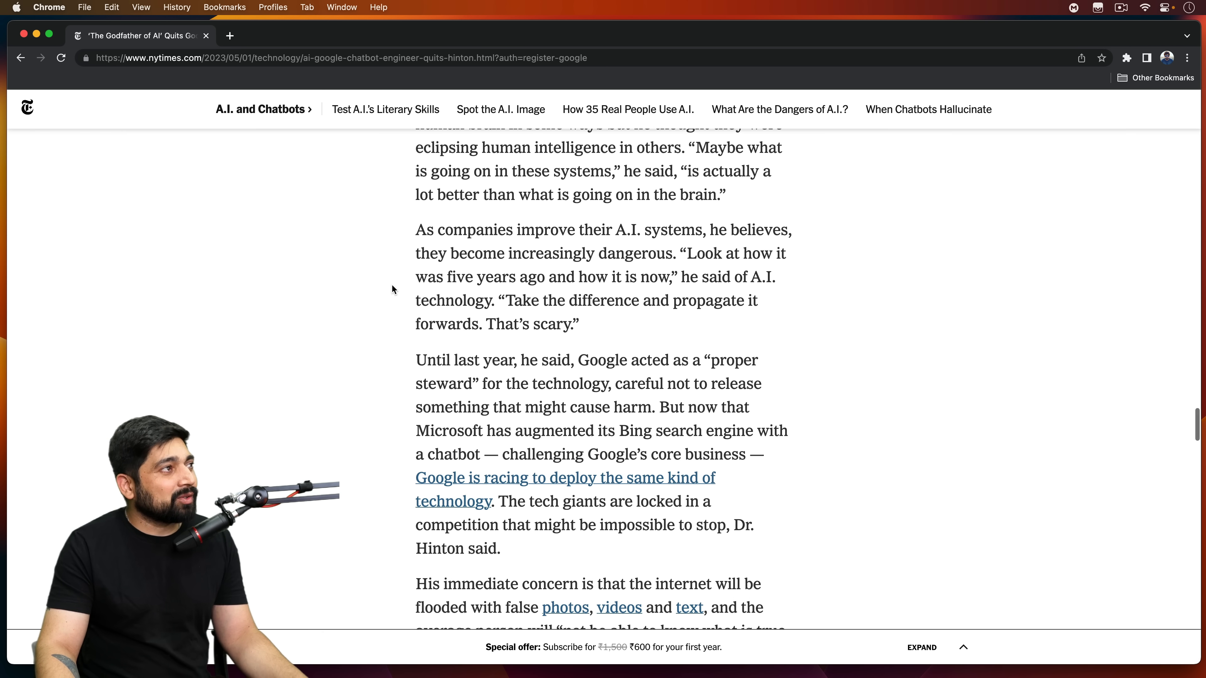
{"action": "scroll", "scroll_direction": "down", "scroll_amount": 3}
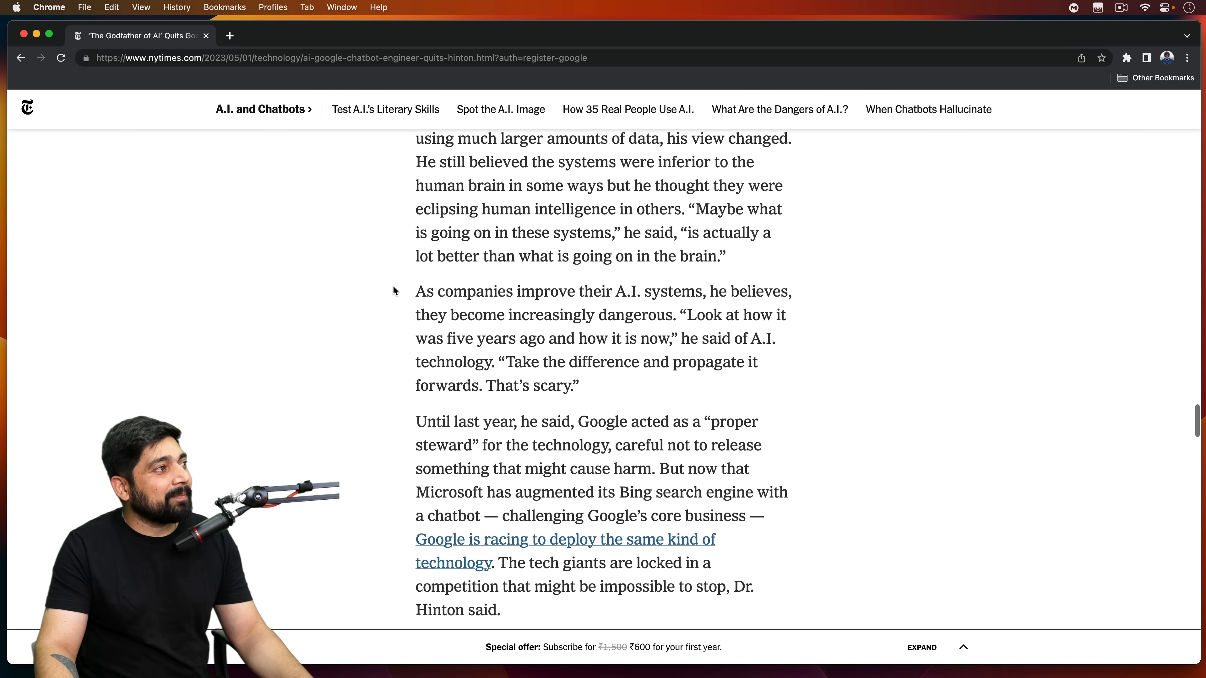
{"action": "scroll", "scroll_direction": "down", "scroll_amount": 3}
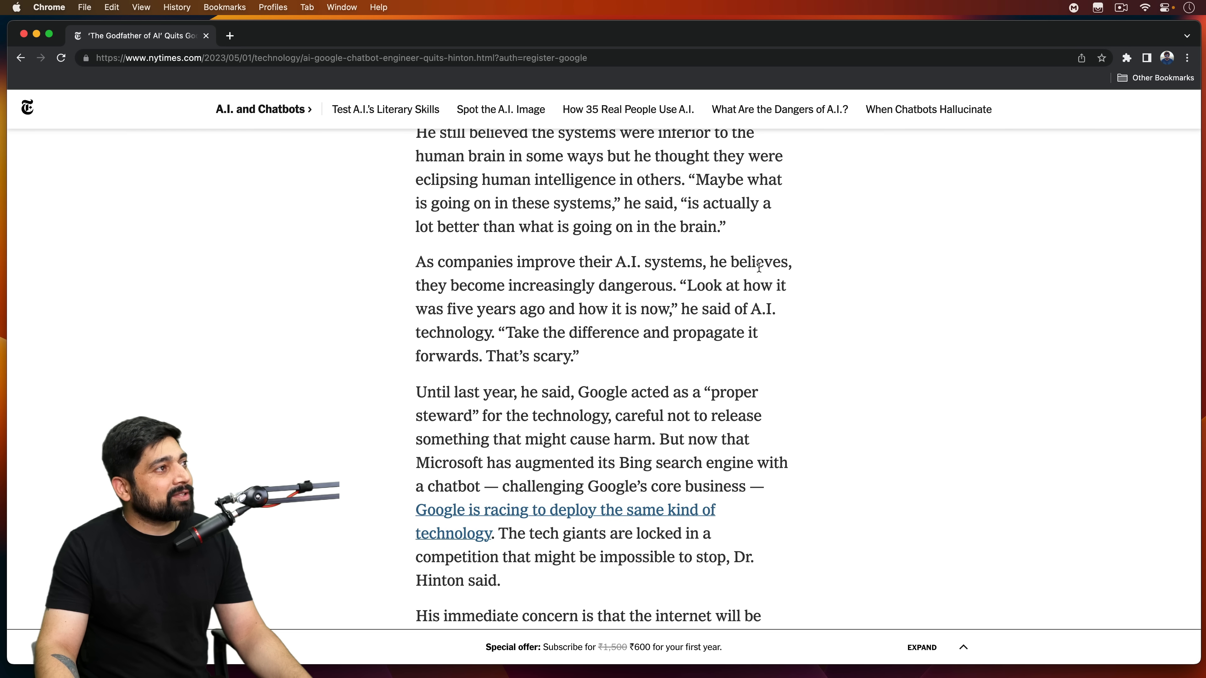
{"action": "scroll", "scroll_direction": "down", "scroll_amount": 3}
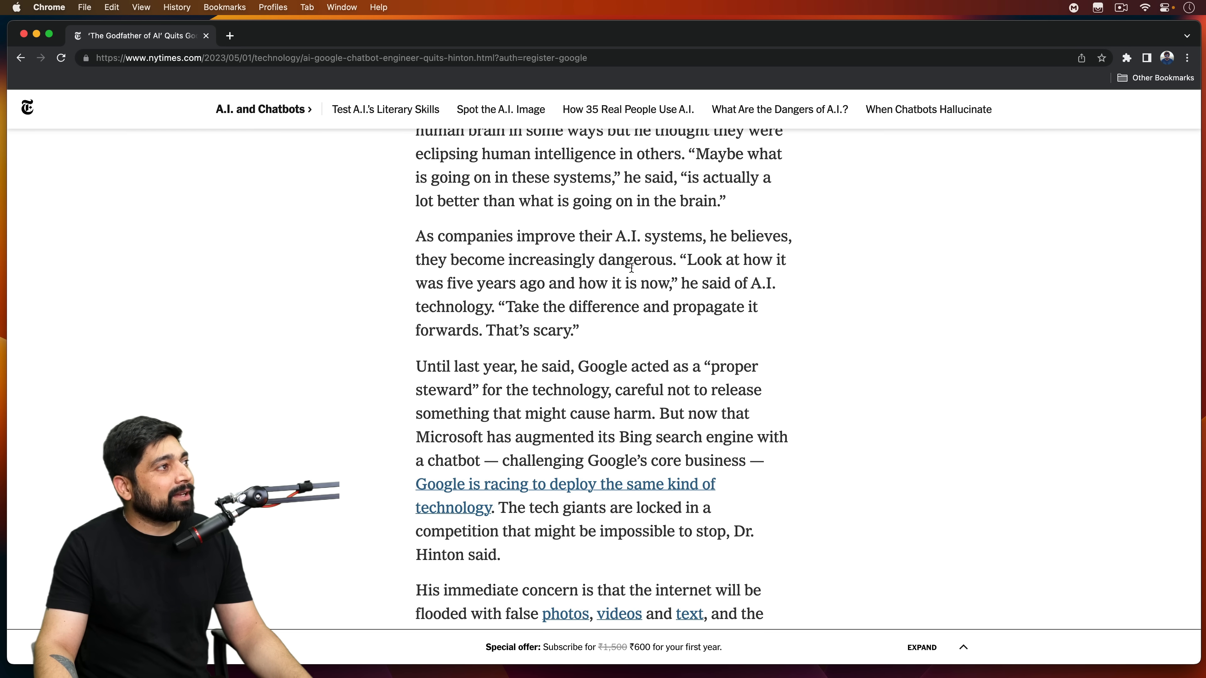
{"action": "double_click", "coordinate": [624, 260]}
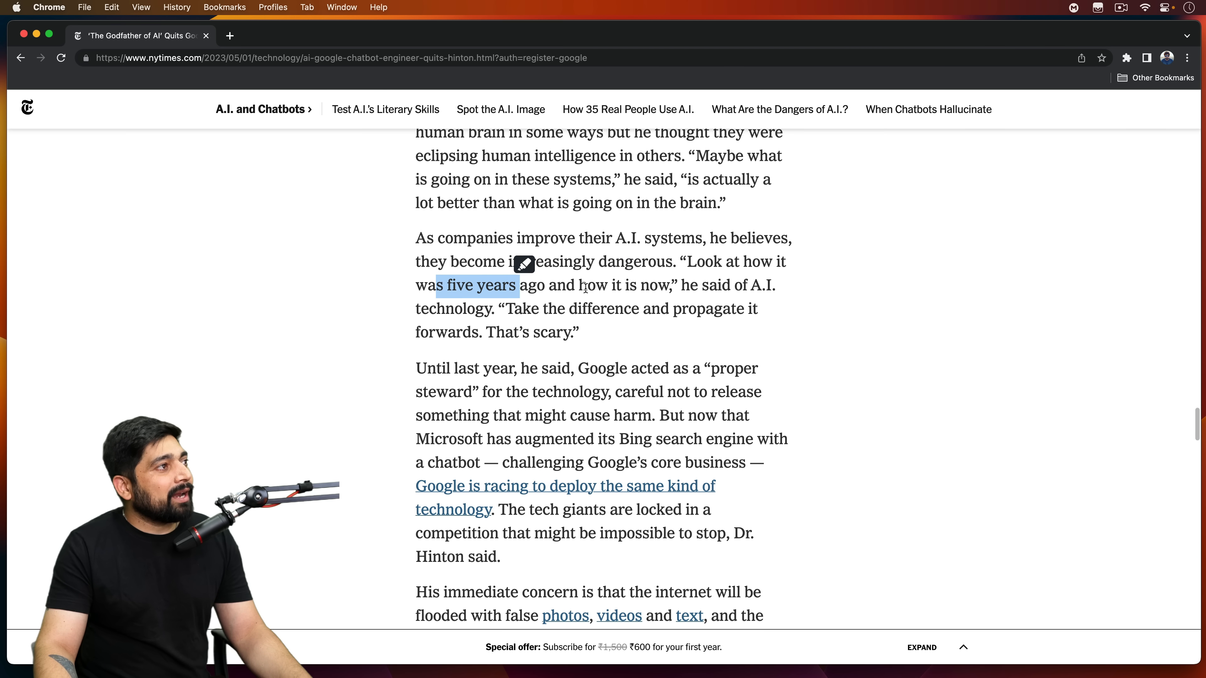
- Select the sentence on false photos, videos and text flooding the internet, then deselect it
{"action": "scroll", "scroll_direction": "down", "scroll_amount": 3}
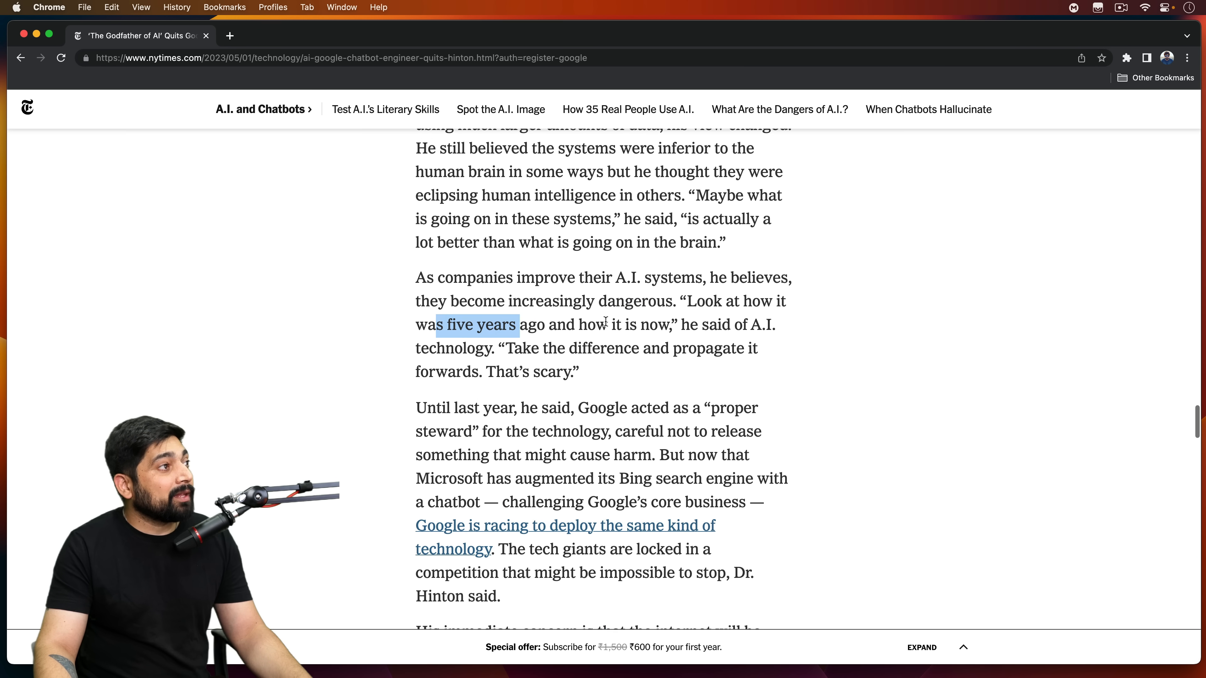
{"action": "scroll", "scroll_direction": "down", "scroll_amount": 3}
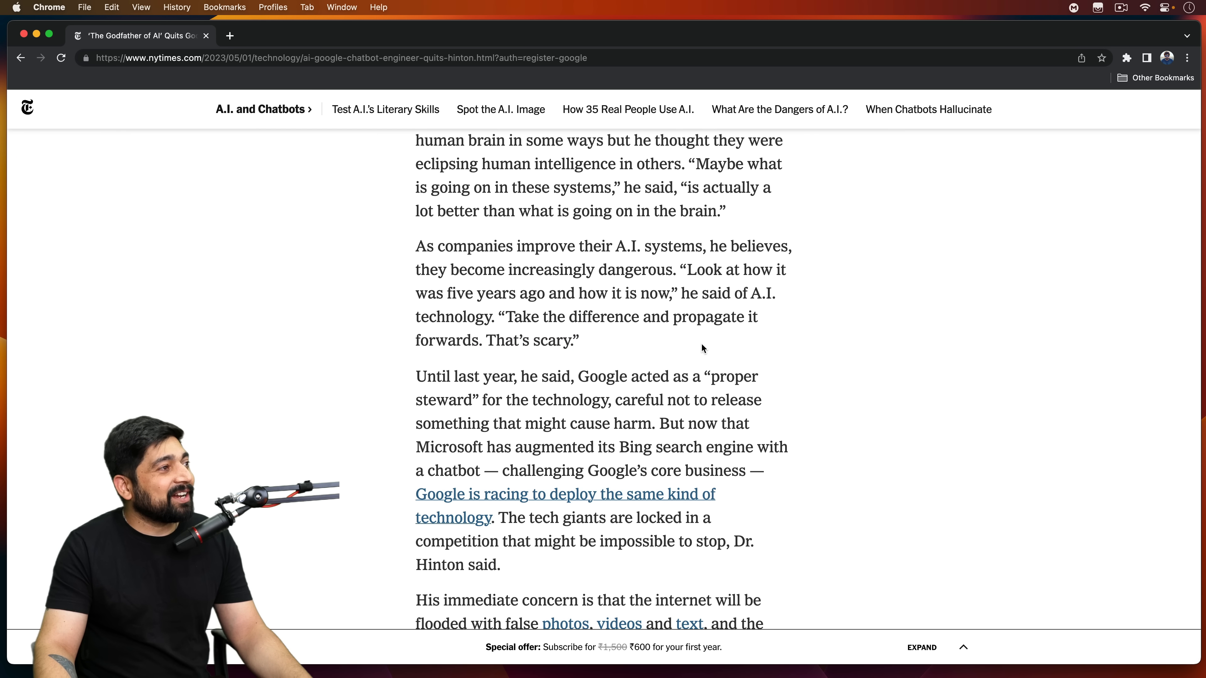
{"action": "scroll", "scroll_direction": "down", "scroll_amount": 3}
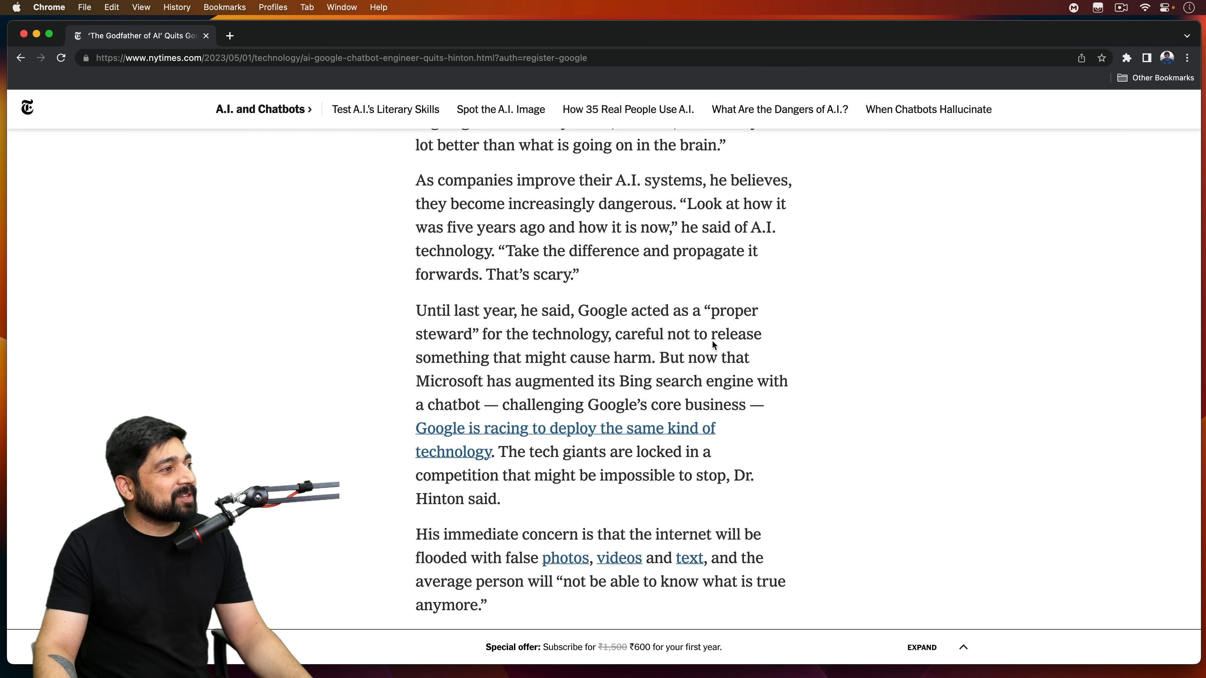
{"action": "scroll", "scroll_direction": "down", "scroll_amount": 3}
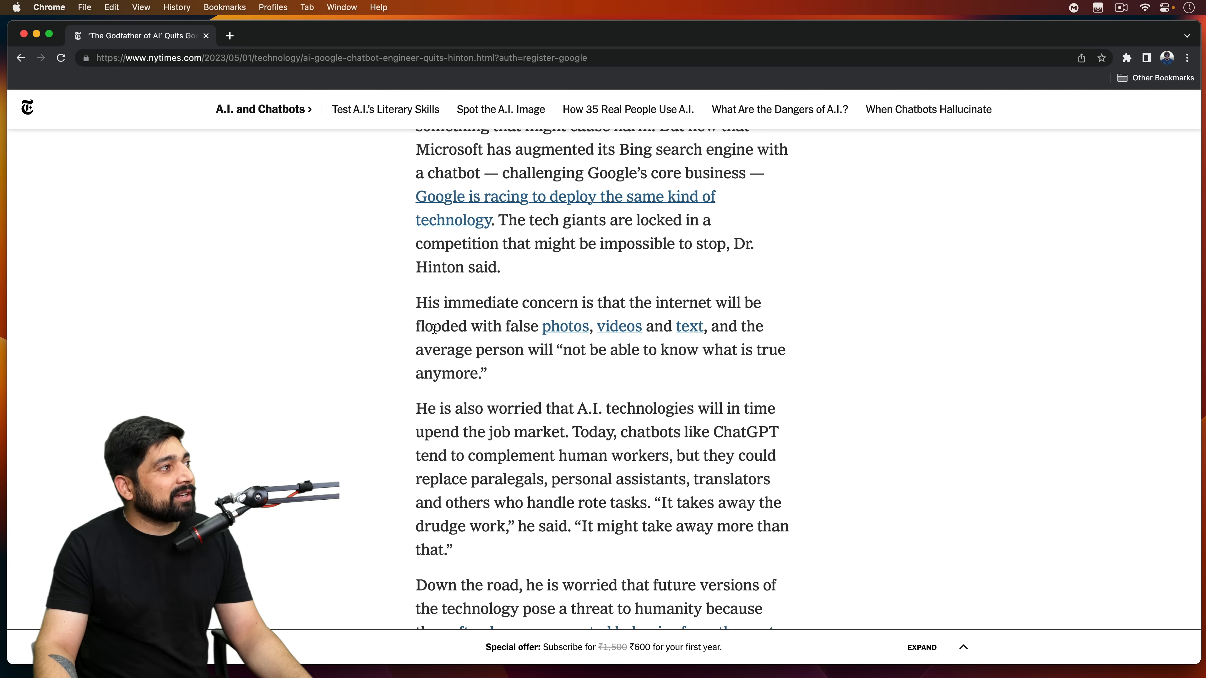
{"action": "left_click_drag", "start_coordinate": [427, 326], "coordinate": [572, 326]}
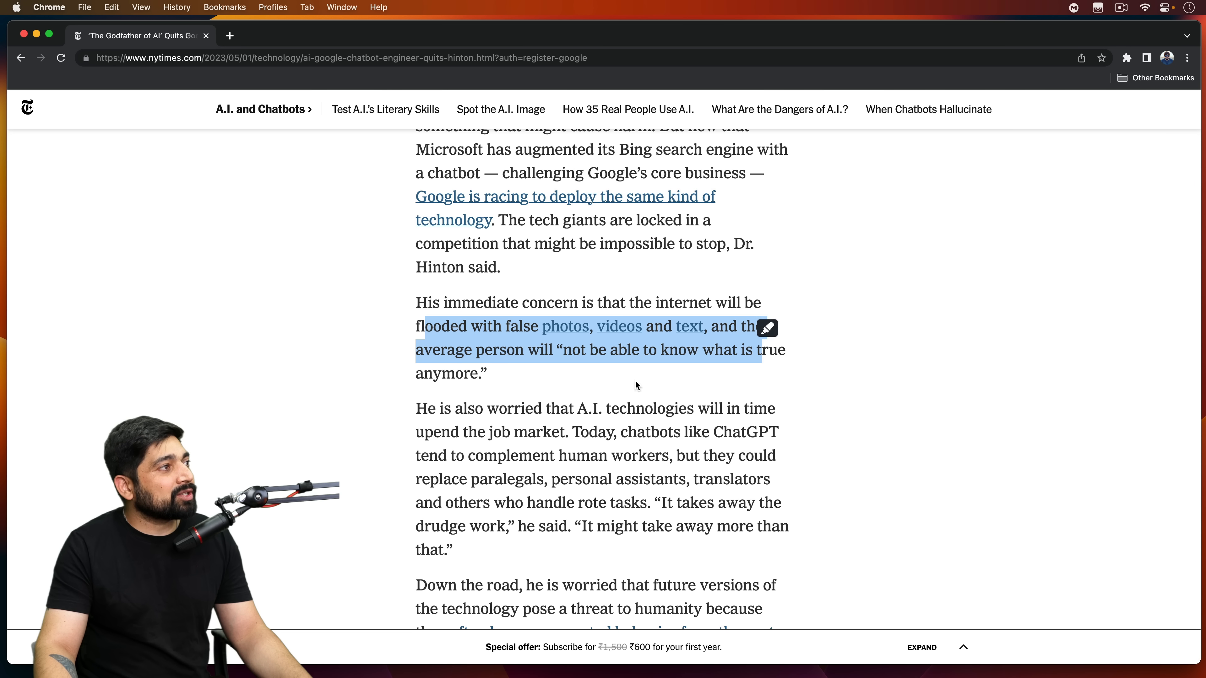
{"action": "left_click", "coordinate": [586, 377]}
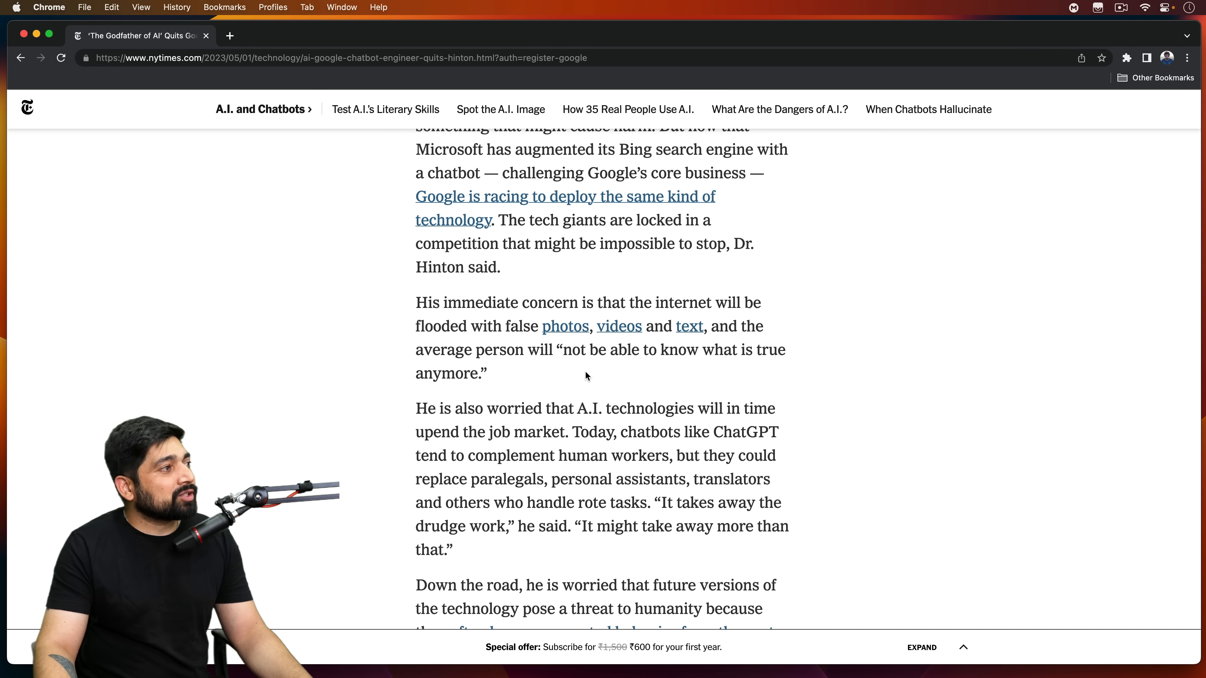
{"action": "scroll", "scroll_direction": "down", "scroll_amount": 3}
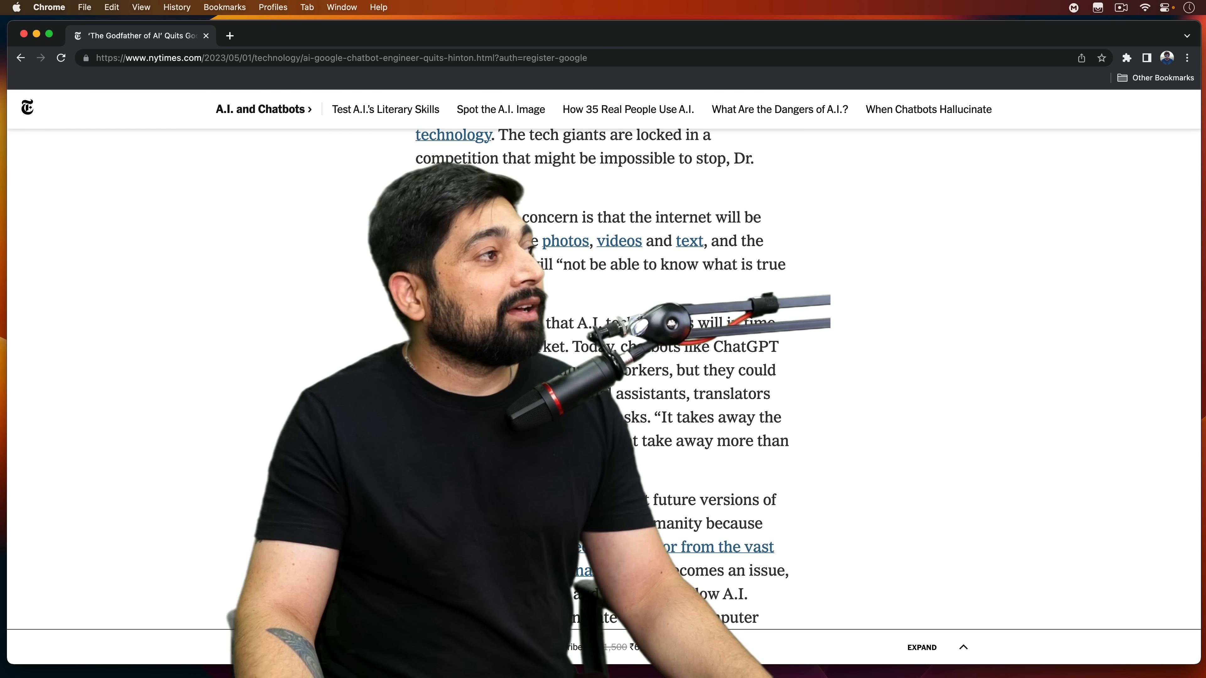
- Deselect the threat-to-humanity phrase and scroll past 'Many other experts' to Hinton's call for global regulation
{"action": "scroll", "scroll_direction": "down", "scroll_amount": 3}
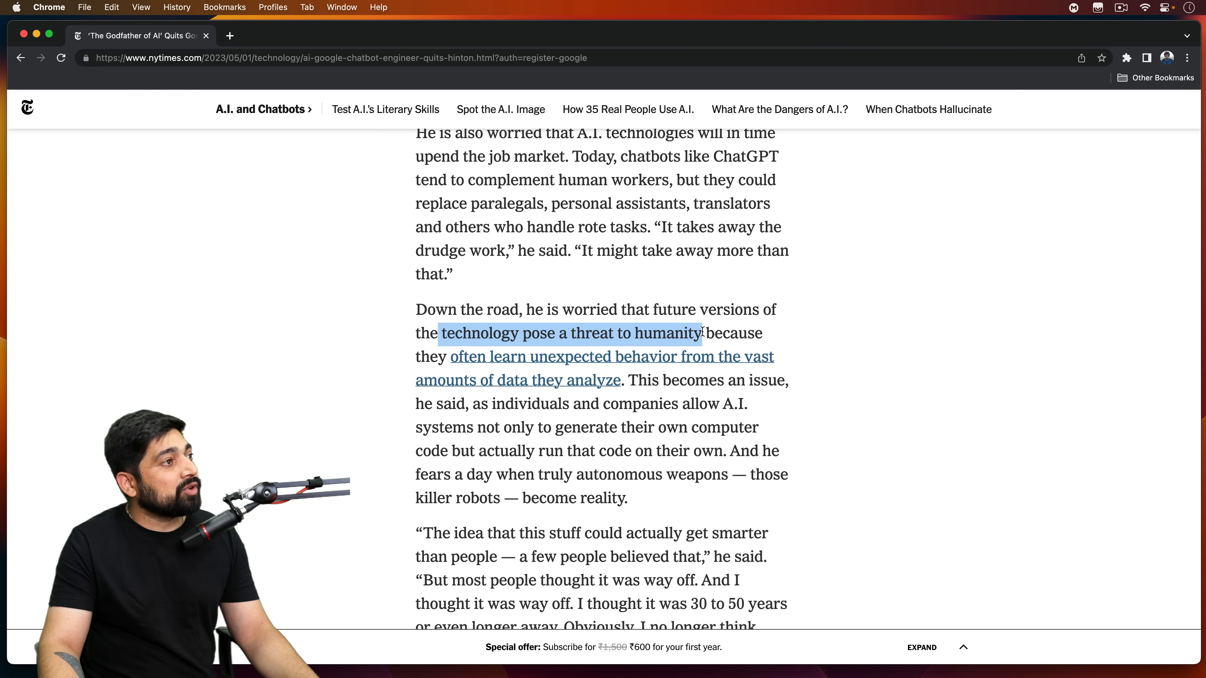
{"action": "left_click", "coordinate": [412, 347]}
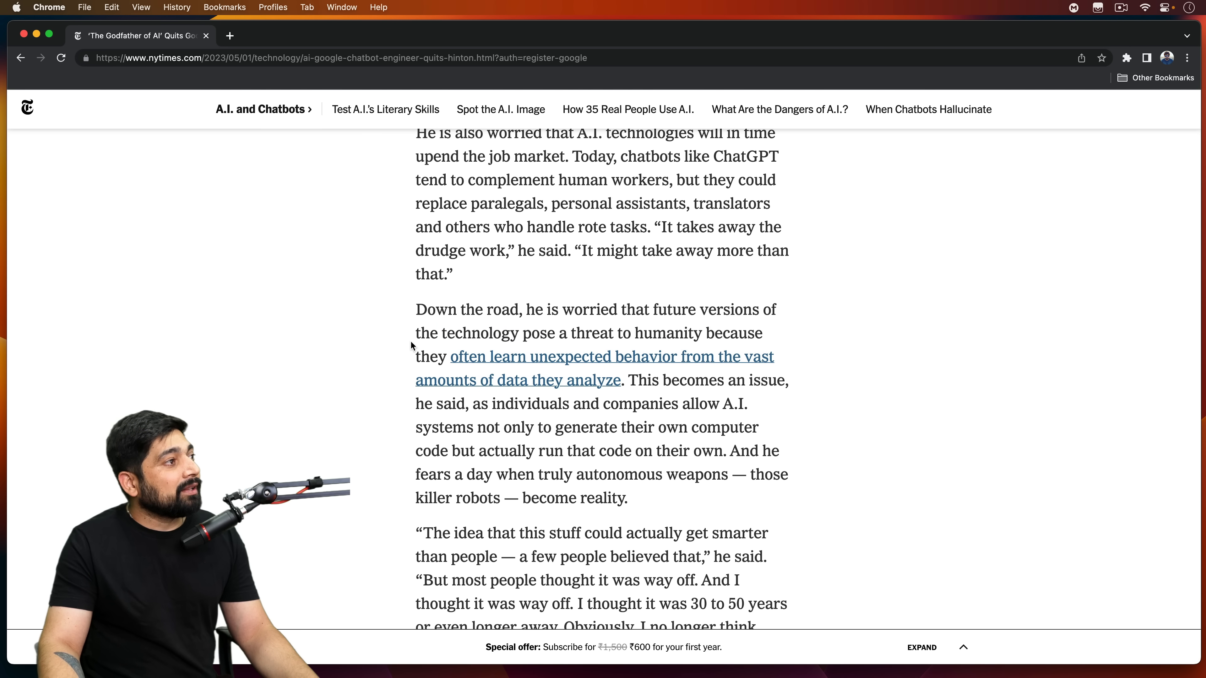
{"action": "mouse_move", "coordinate": [495, 394]}
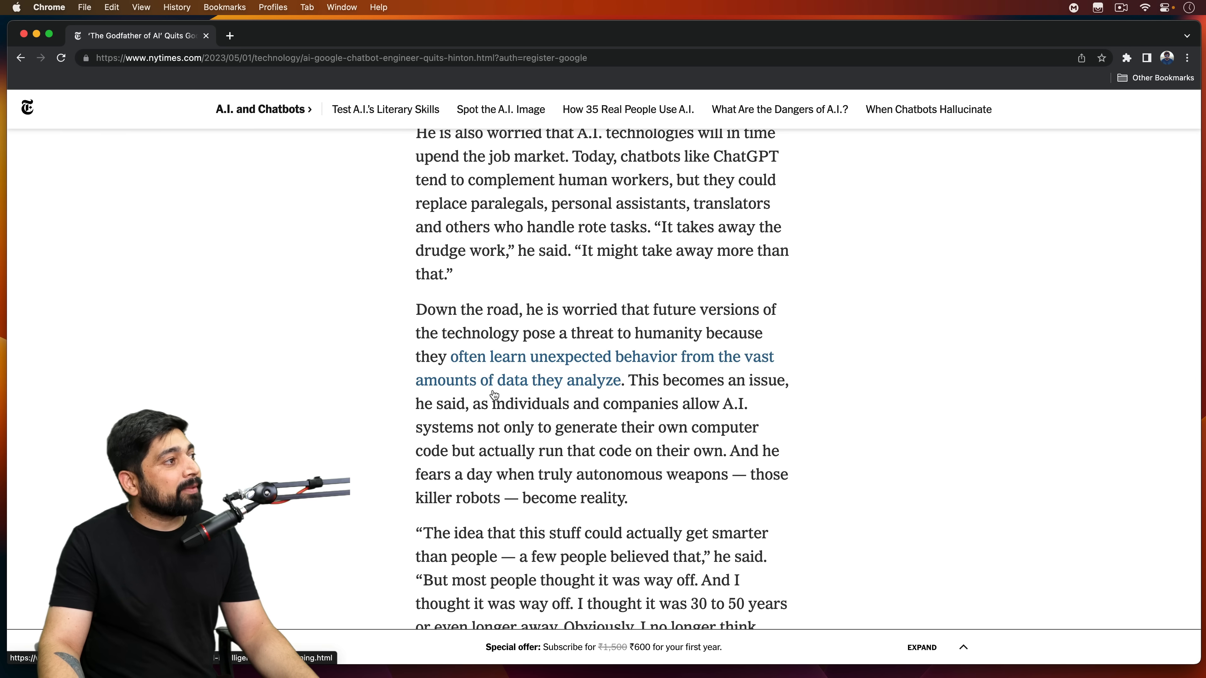
{"action": "scroll", "scroll_direction": "down", "scroll_amount": 3}
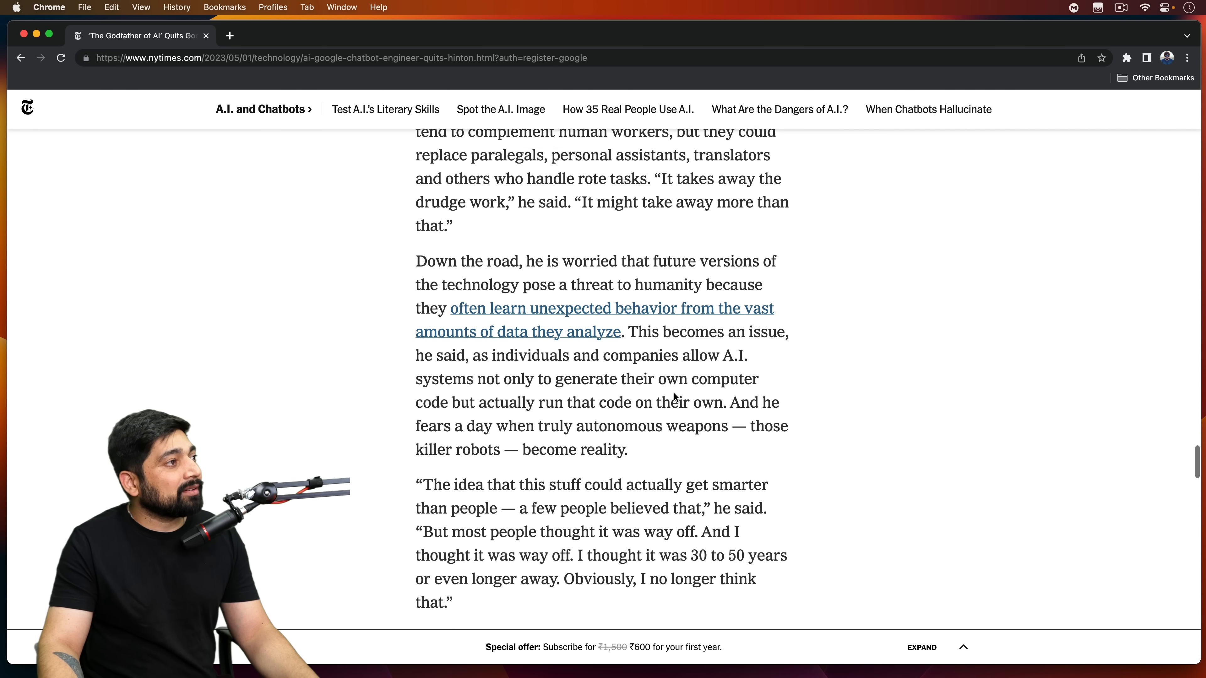
{"action": "scroll", "scroll_direction": "down", "scroll_amount": 3}
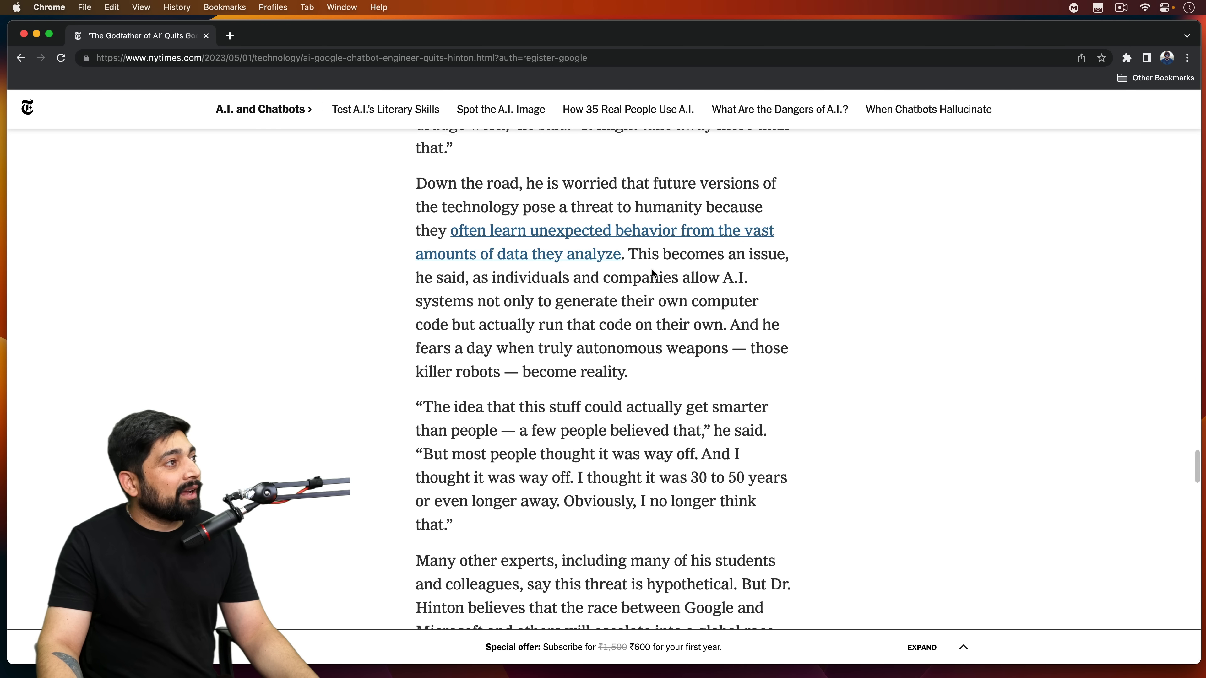
{"action": "mouse_move", "coordinate": [560, 292]}
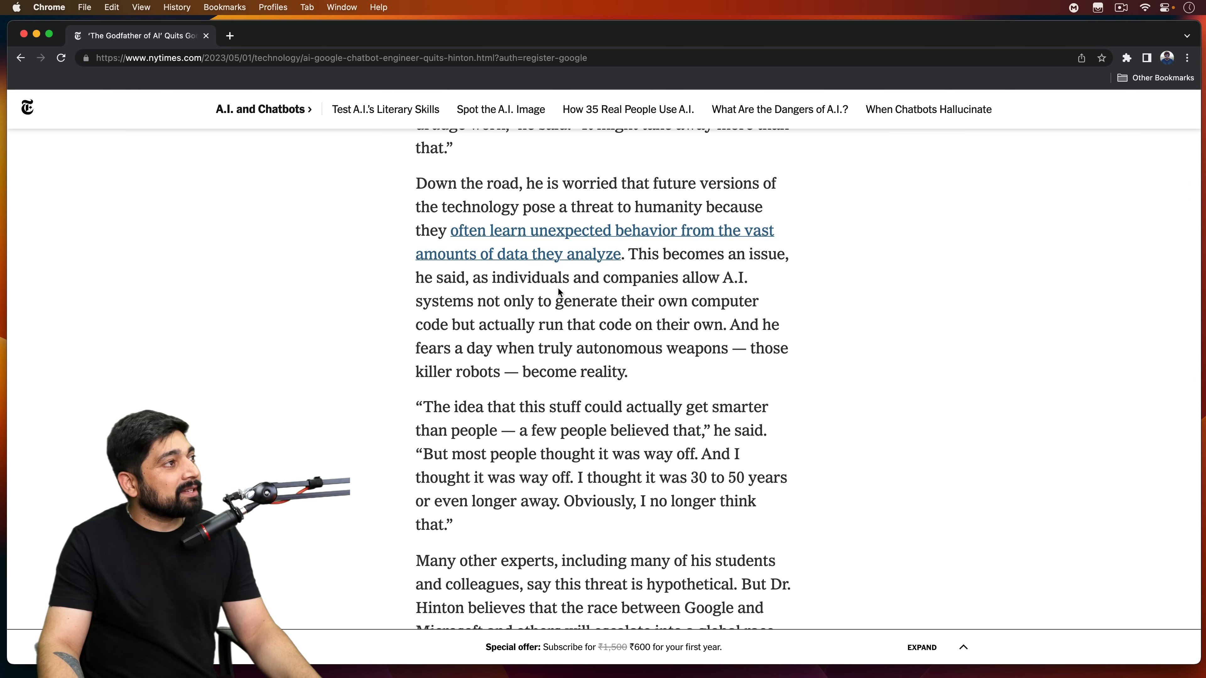
{"action": "mouse_move", "coordinate": [434, 309]}
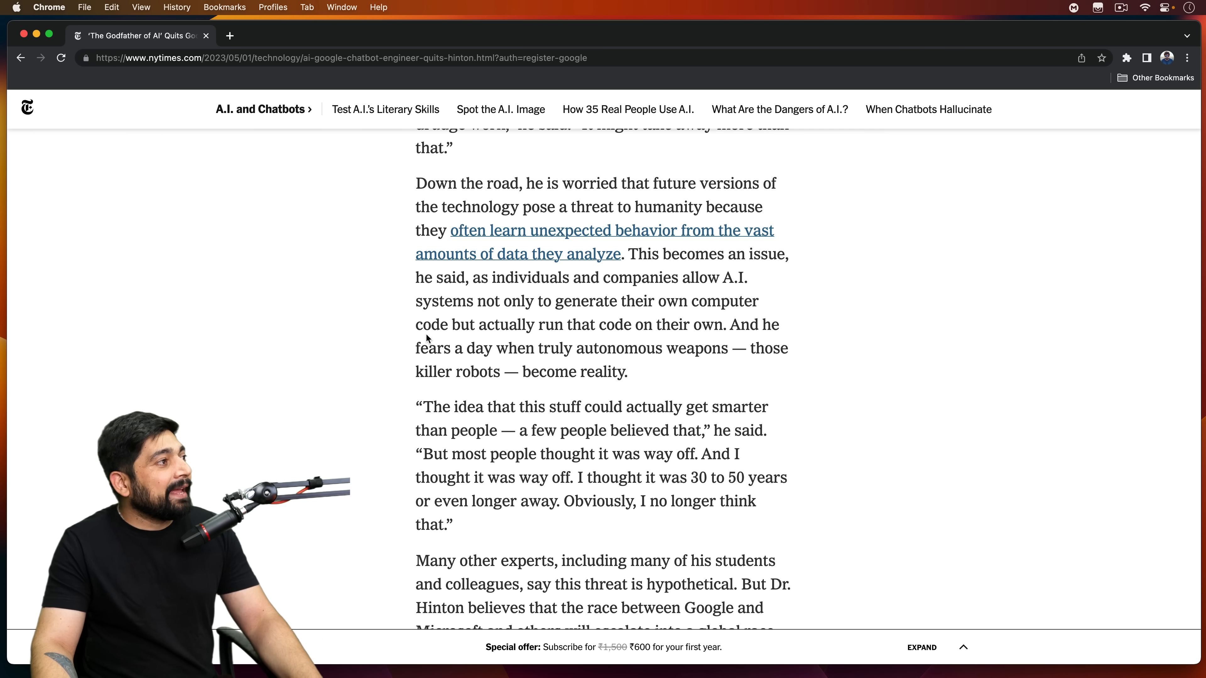
{"action": "mouse_move", "coordinate": [608, 366]}
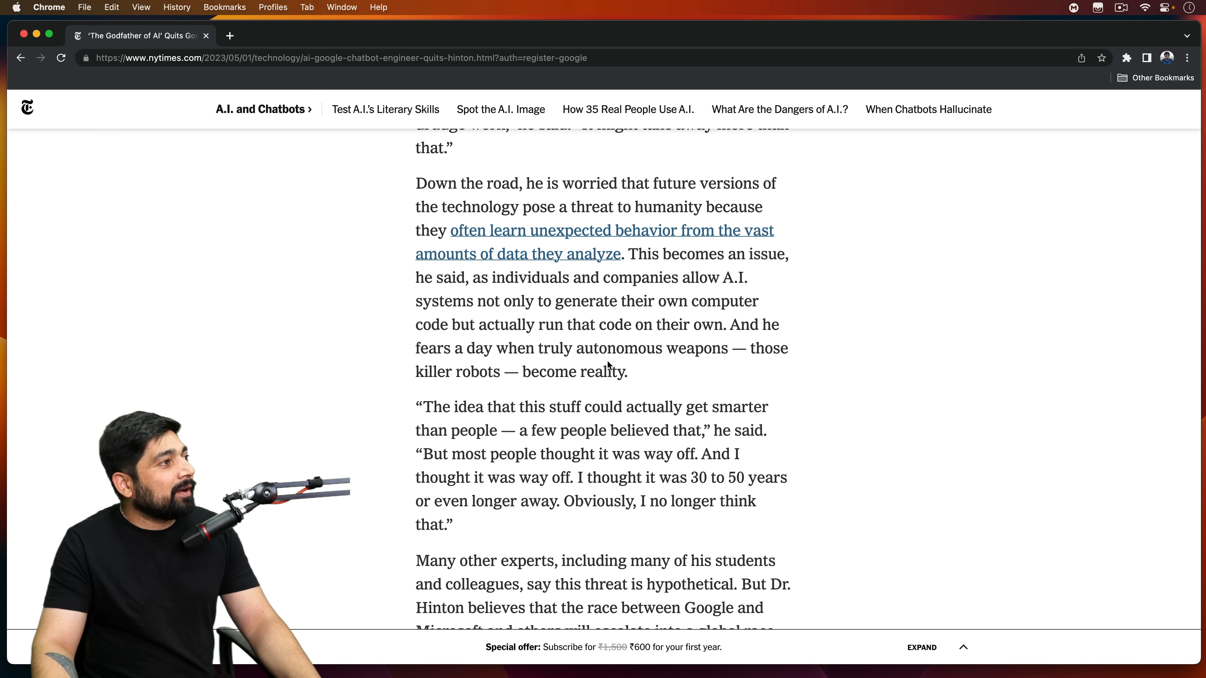
{"action": "mouse_move", "coordinate": [428, 392]}
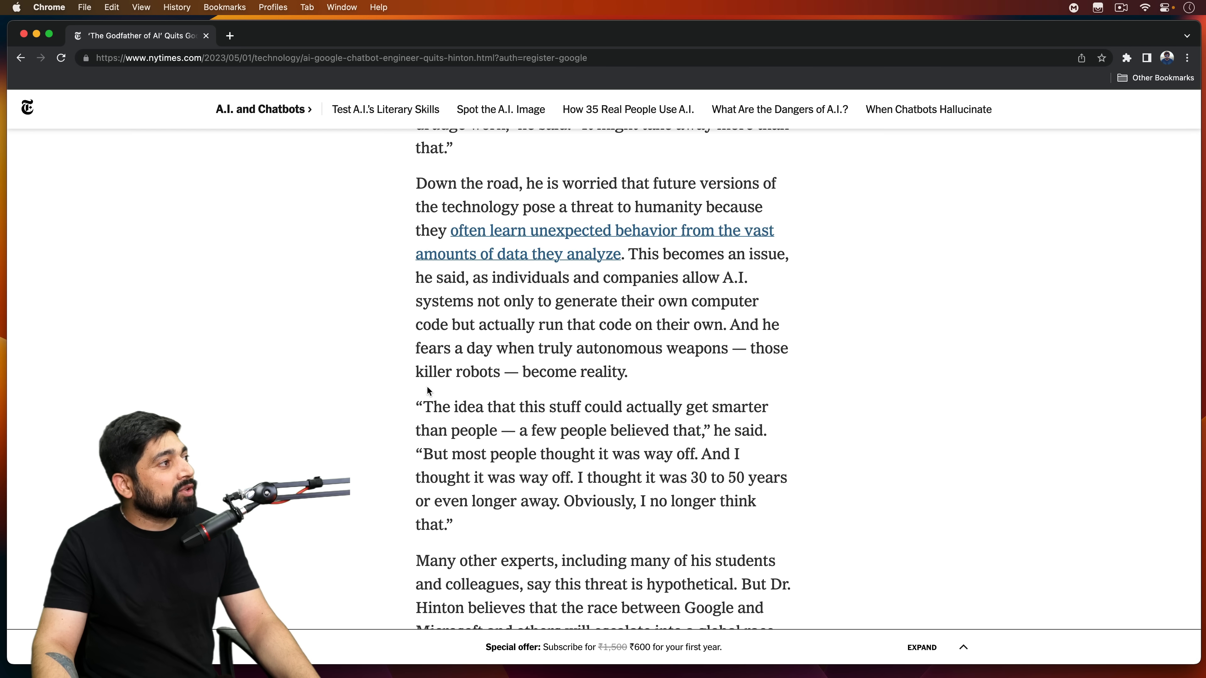
{"action": "scroll", "scroll_direction": "down", "scroll_amount": 3}
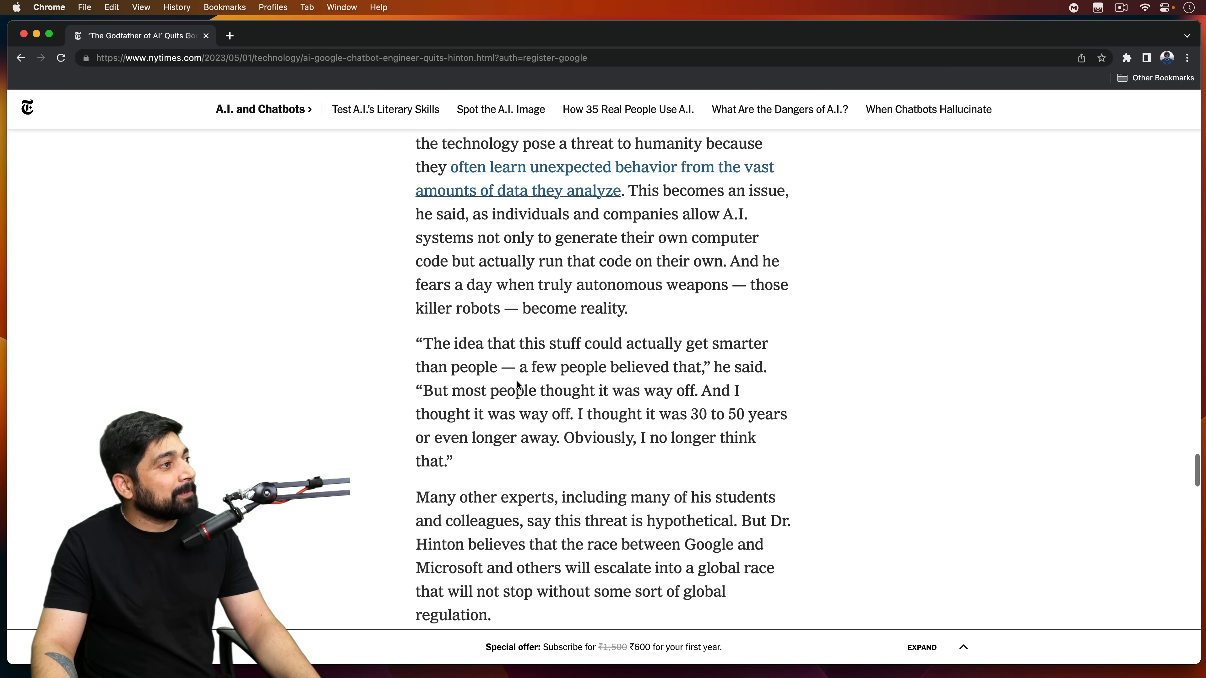
{"action": "scroll", "scroll_direction": "down", "scroll_amount": 3}
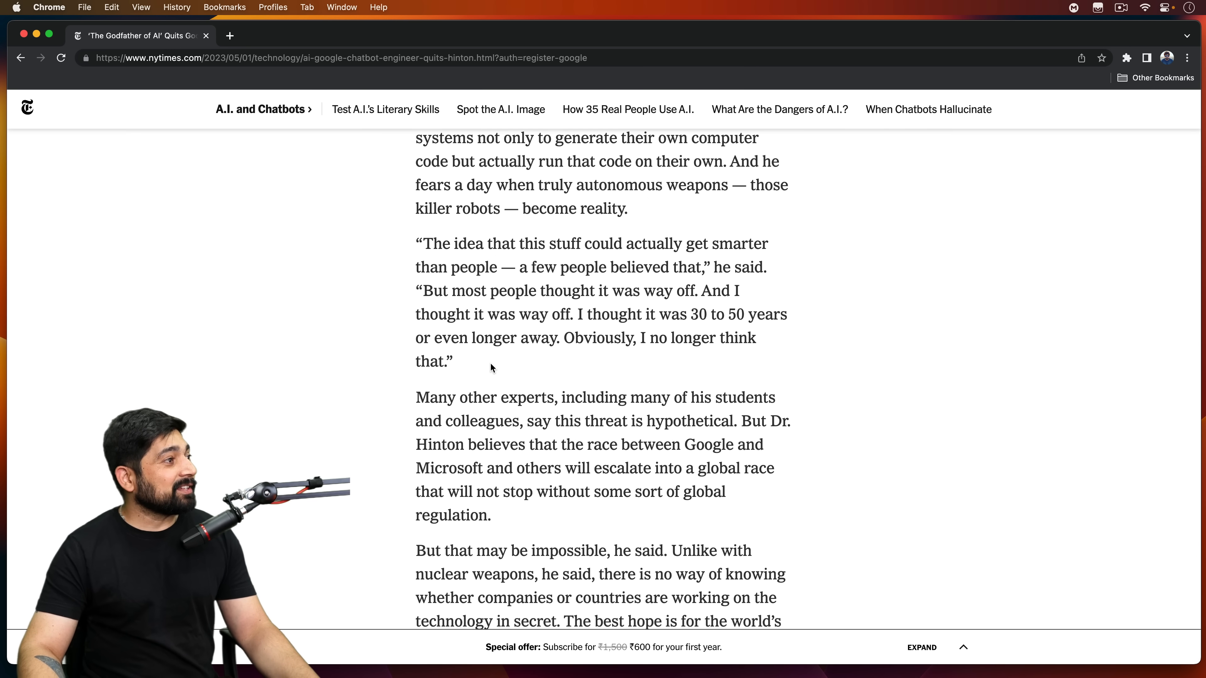
- Highlight the Oppenheimer 'technically sweet' quote at the article's end, then clear the selection
{"action": "scroll", "scroll_direction": "down", "scroll_amount": 3}
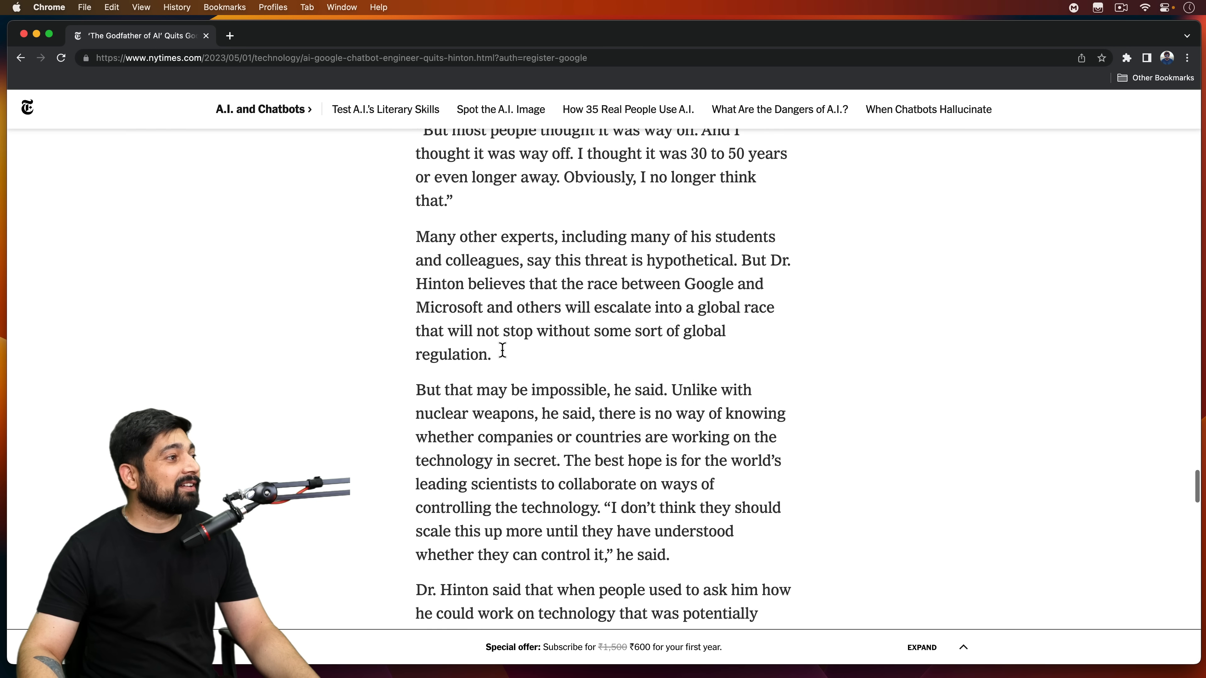
{"action": "scroll", "scroll_direction": "down", "scroll_amount": 3}
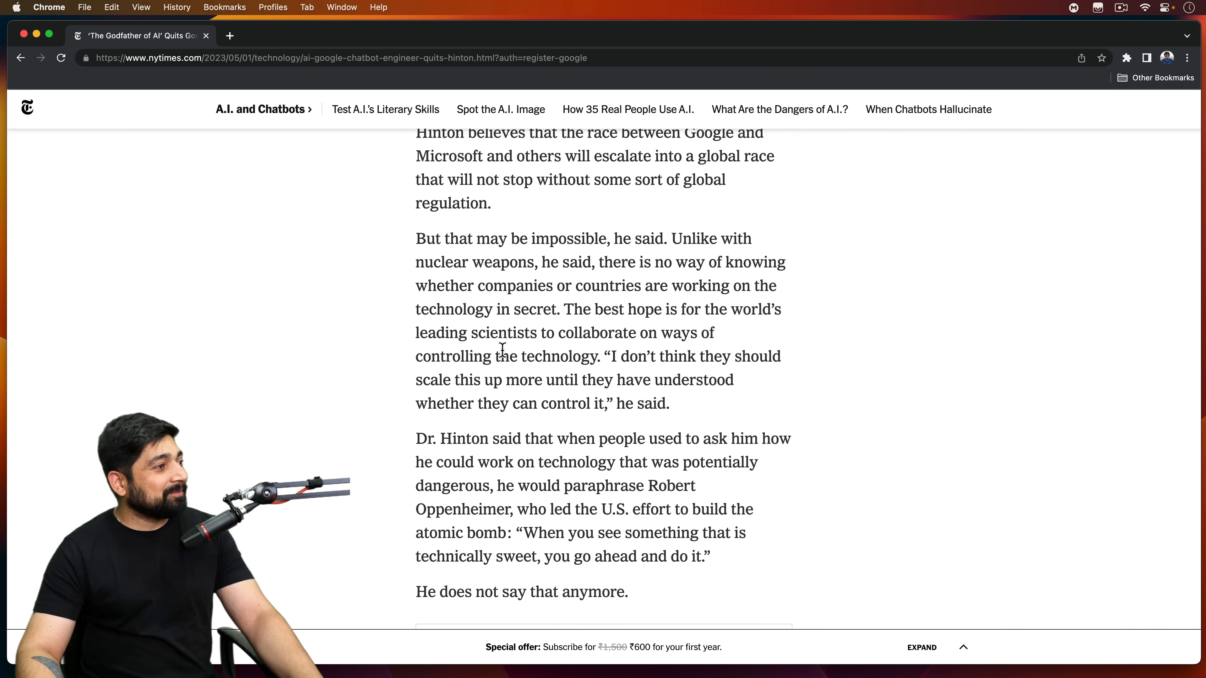
{"action": "scroll", "scroll_direction": "down", "scroll_amount": 3}
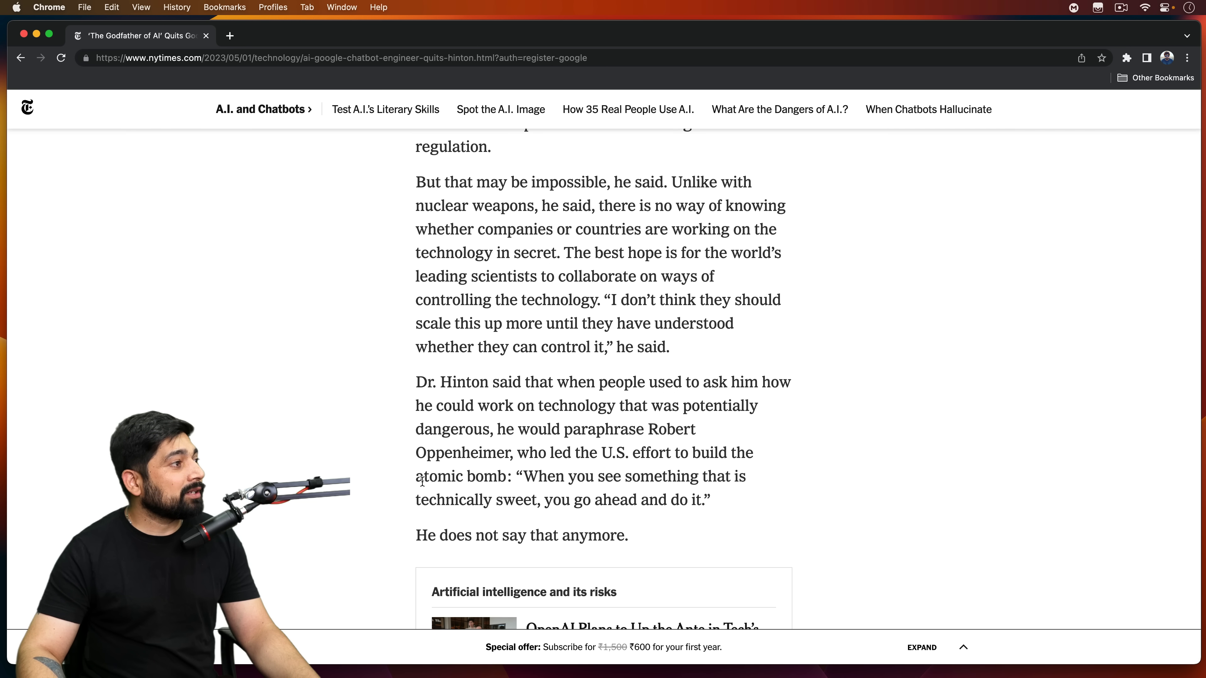
{"action": "left_click_drag", "start_coordinate": [523, 476], "coordinate": [699, 476]}
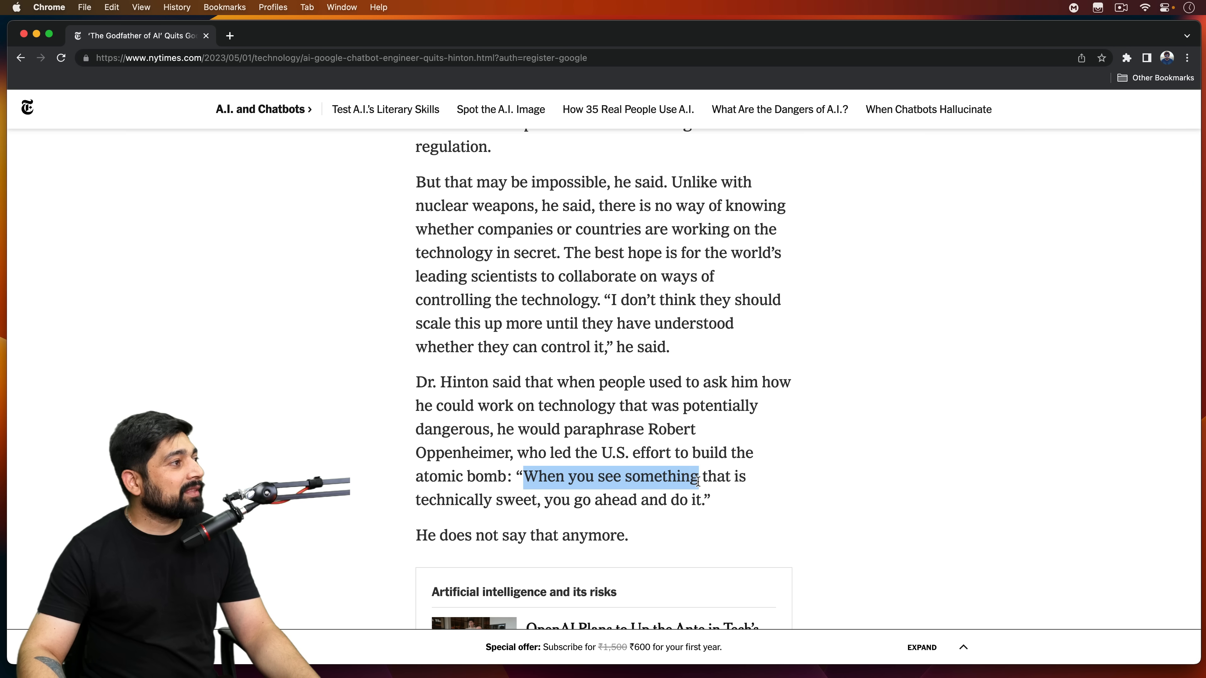
{"action": "left_click_drag", "start_coordinate": [698, 476], "coordinate": [701, 500]}
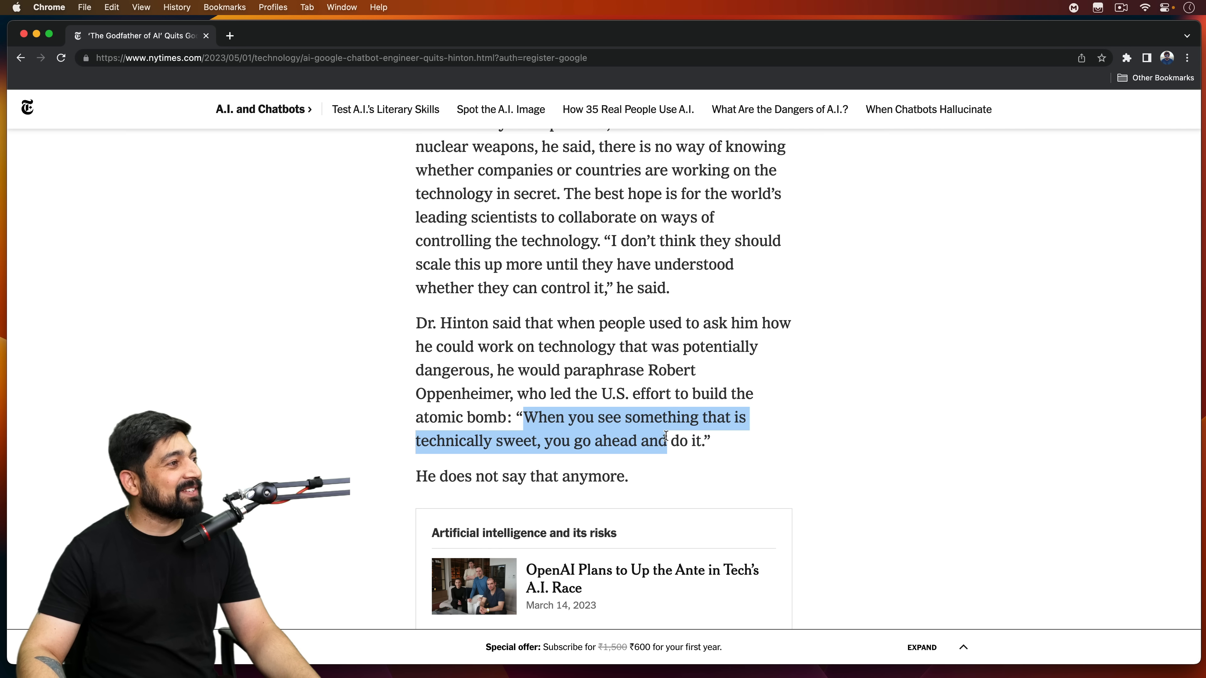
{"action": "left_click", "coordinate": [765, 427]}
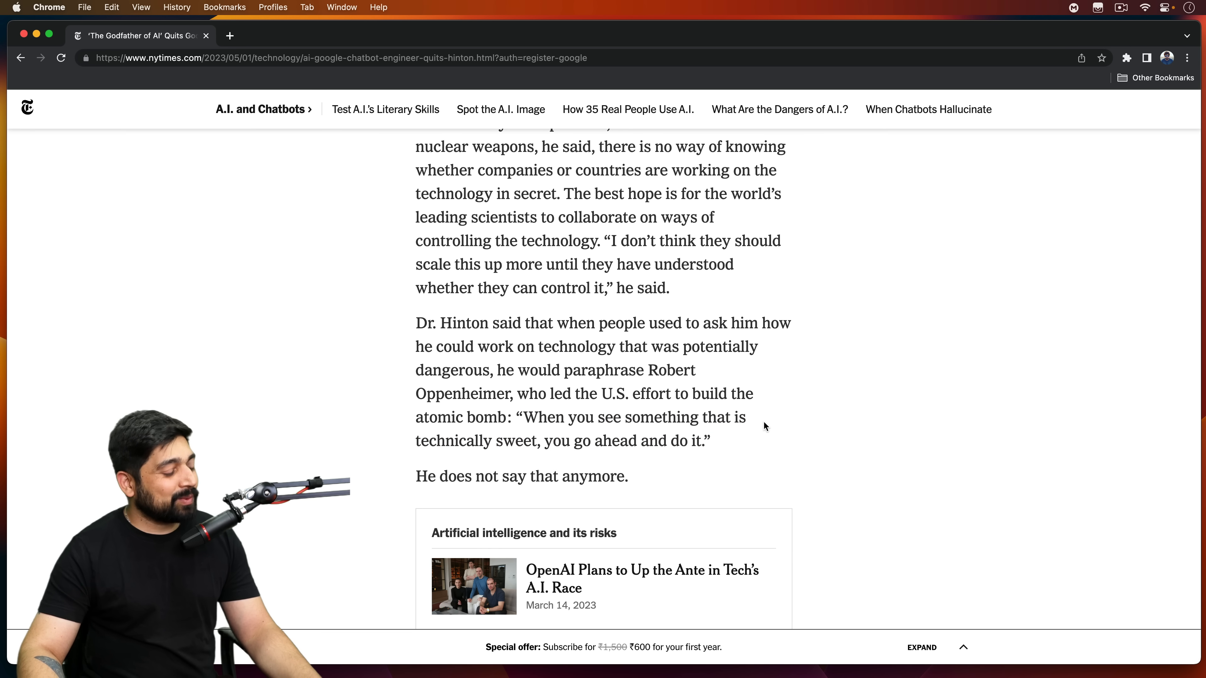